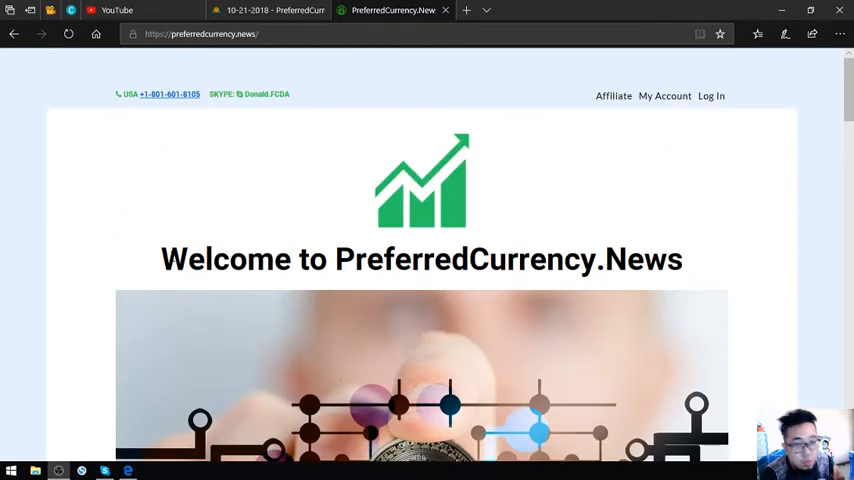
- Scroll the October 21 issue down to the Emma crypto story and its Continue Reading link
scroll("down", 3)
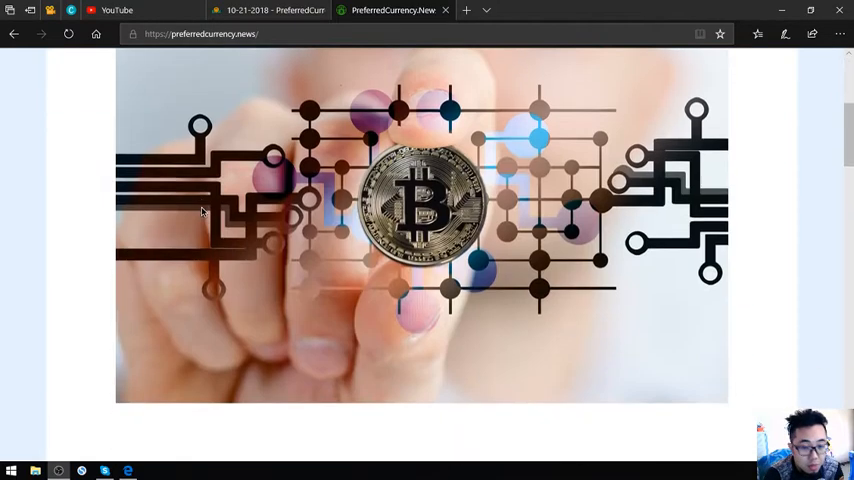
scroll("down", 3)
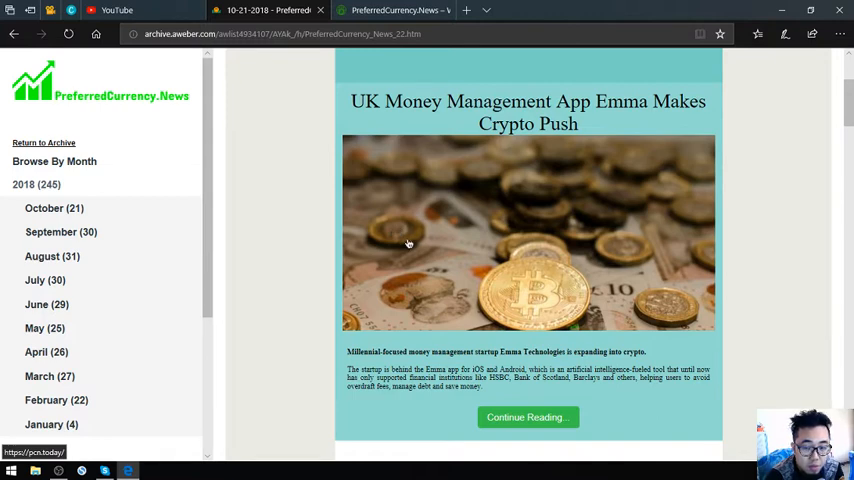
mouse_move(415, 250)
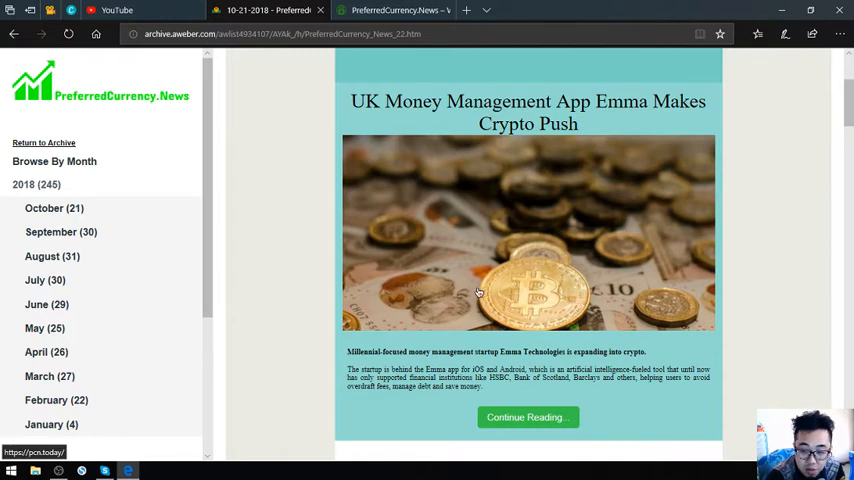
scroll("down", 3)
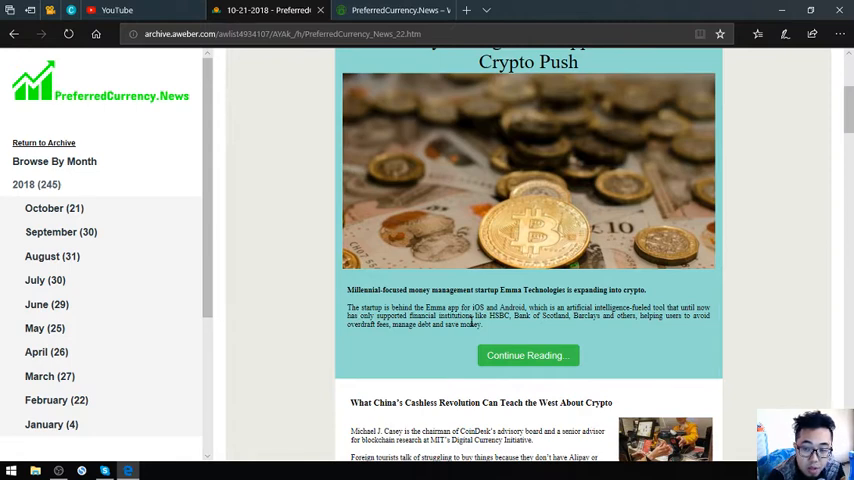
mouse_move(508, 325)
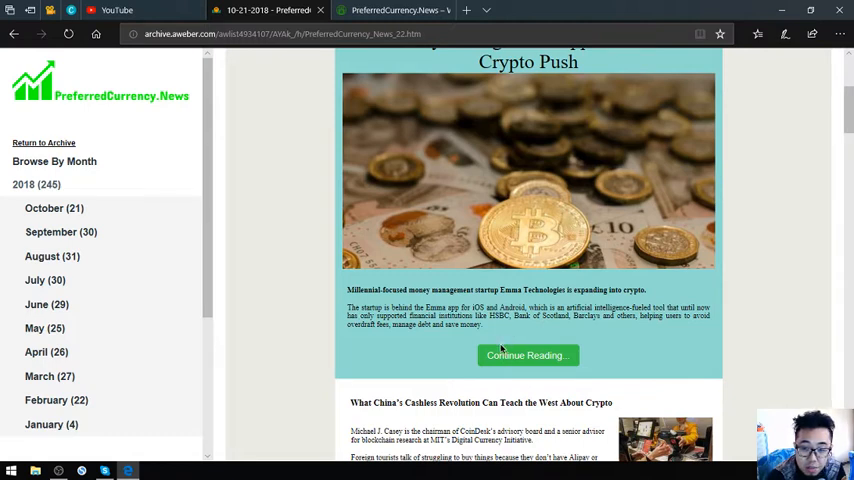
mouse_move(500, 340)
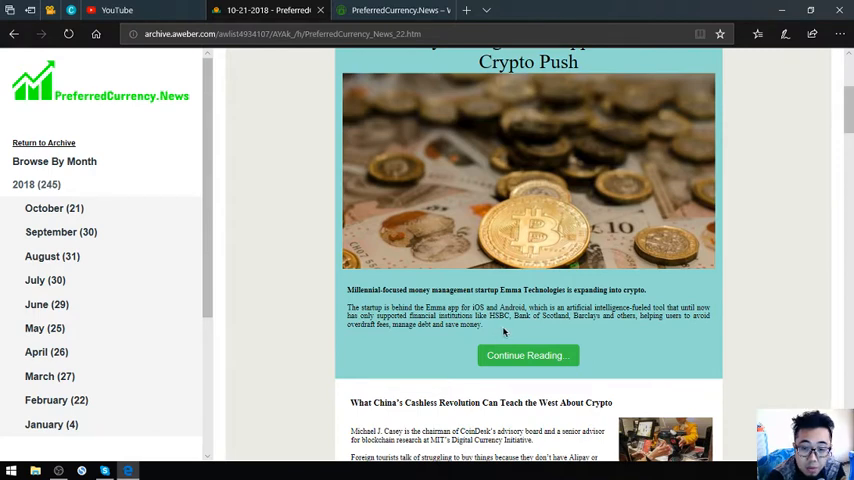
mouse_move(504, 333)
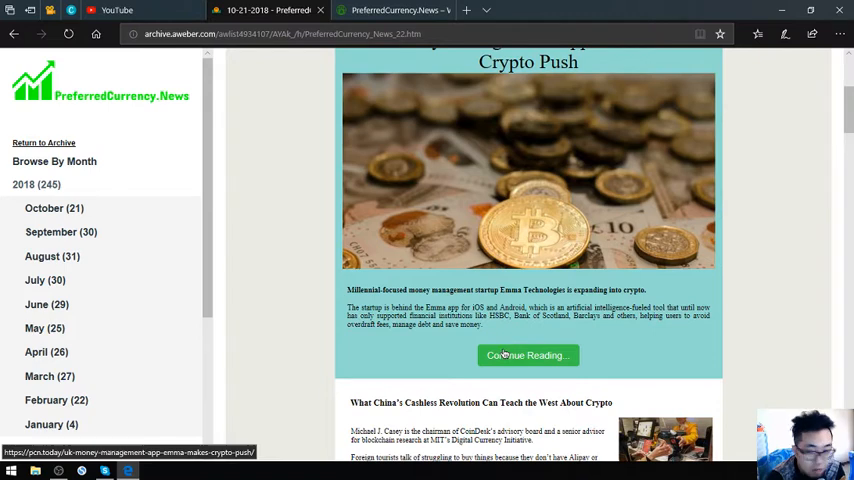
- Open the Emma story's Continue Reading link in a new pcn.today tab, glance at it, and return to the newsletter
right_click(528, 355)
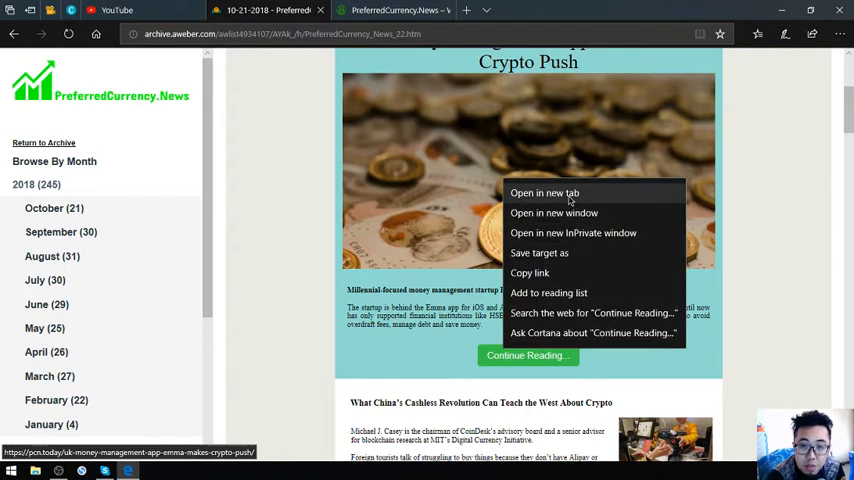
left_click(544, 192)
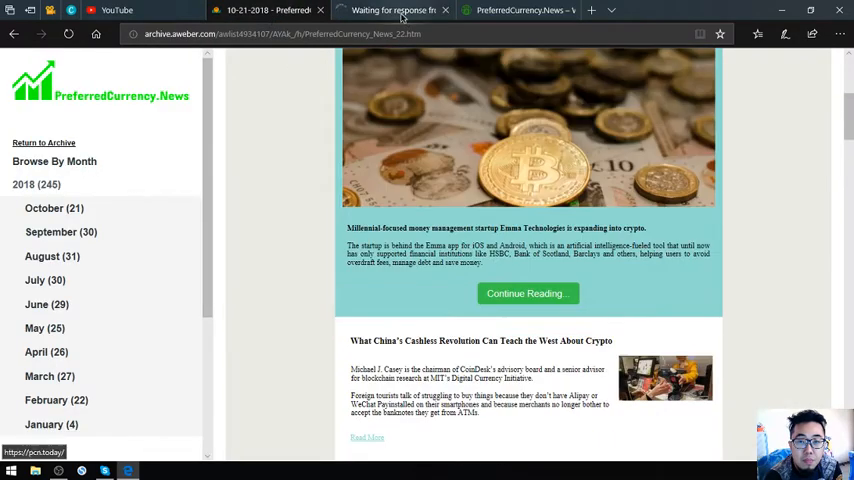
left_click(528, 293)
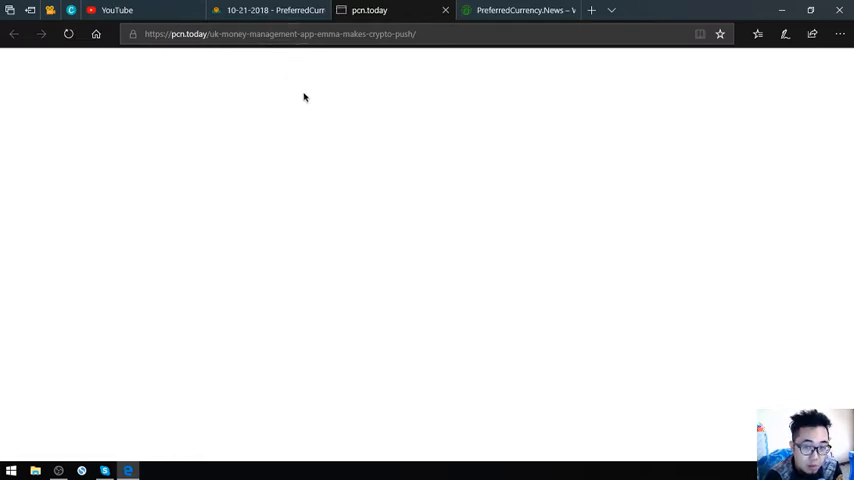
left_click(280, 33)
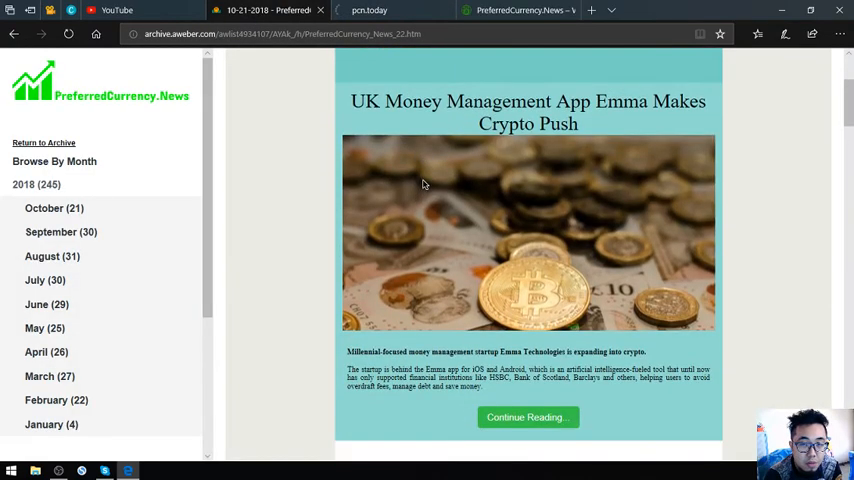
- Open the China cashless and Russian Central Bank stories' Read More links in new tabs
left_click(450, 34)
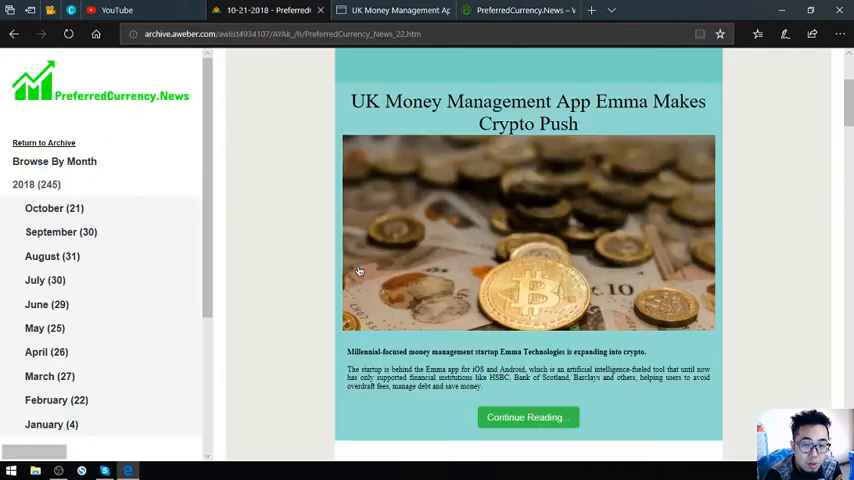
scroll("down", 3)
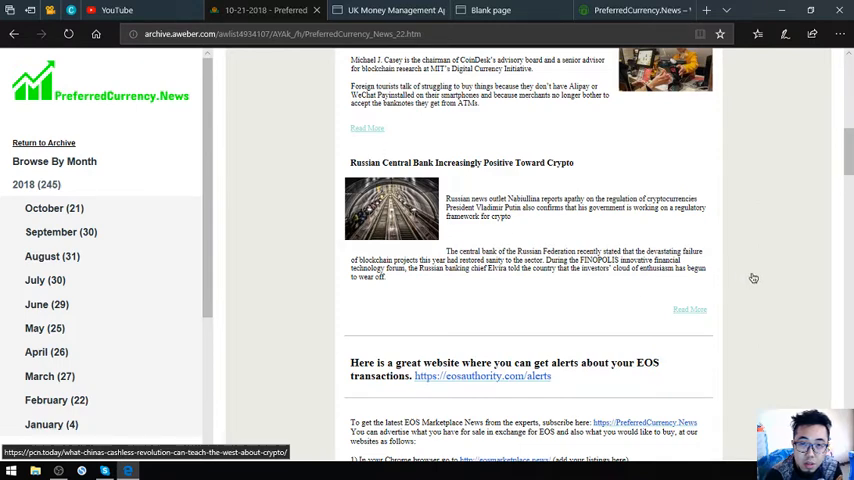
mouse_move(539, 123)
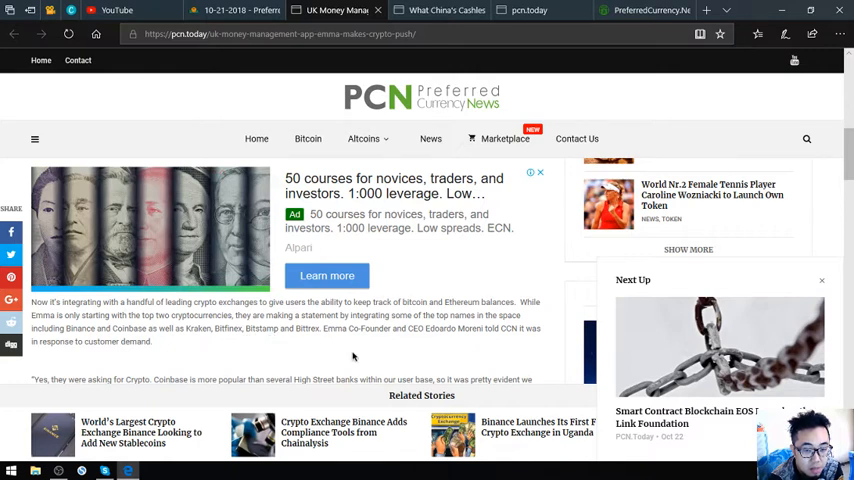
mouse_move(375, 350)
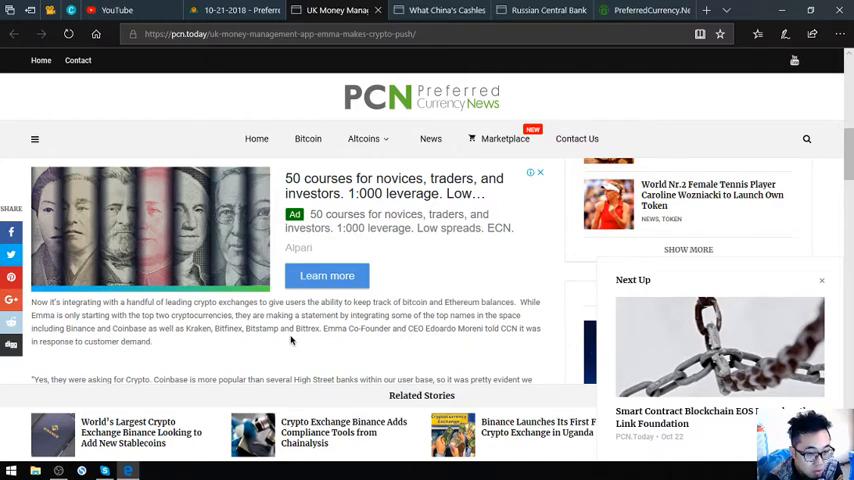
- Scroll down through the body of the Emma crypto push article on pcn.today
scroll("down", 3)
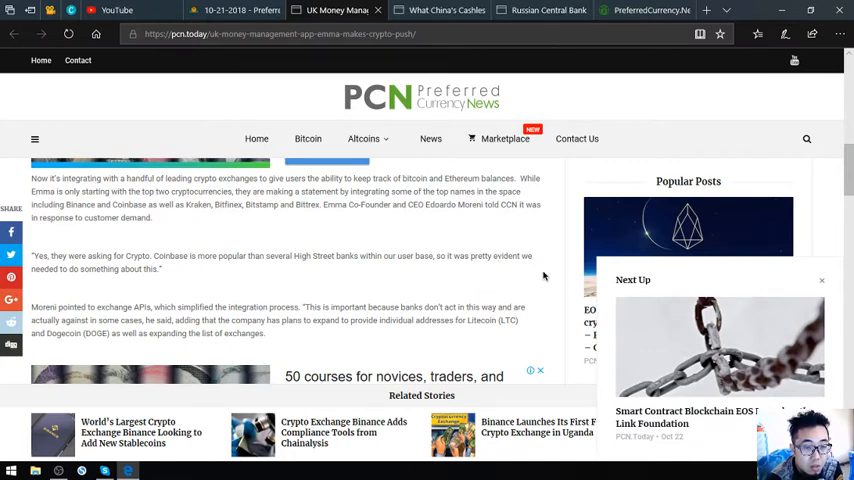
scroll("down", 3)
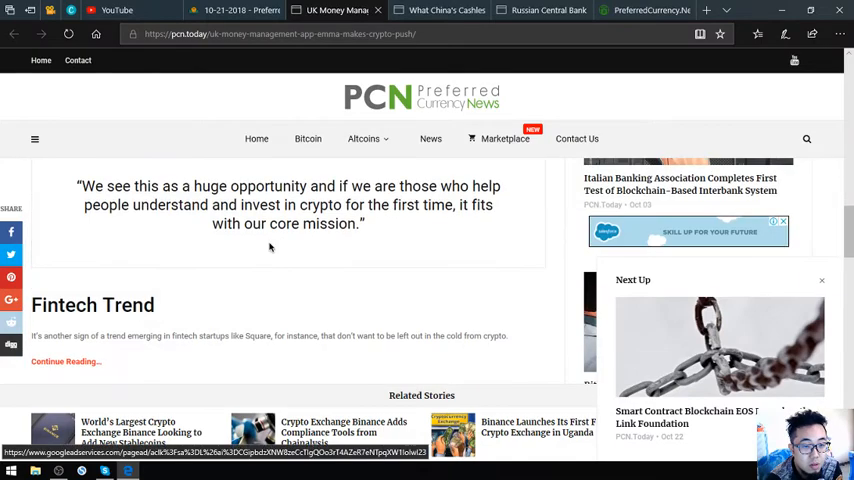
scroll("down", 3)
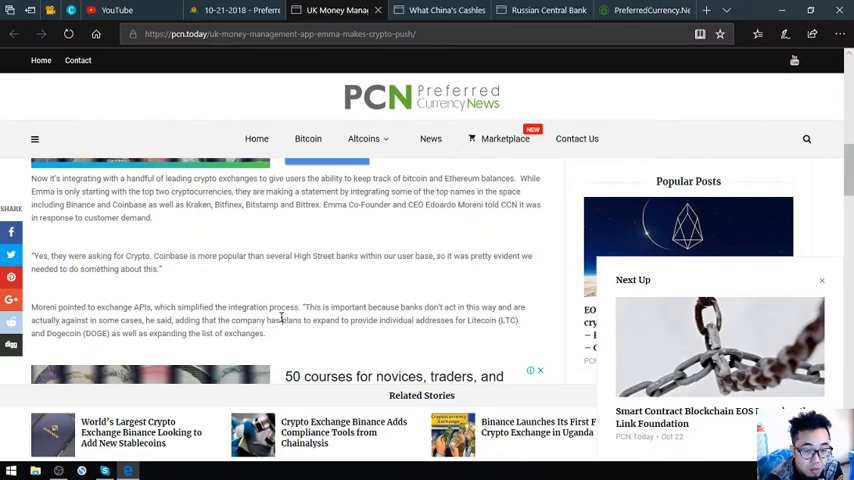
mouse_move(347, 330)
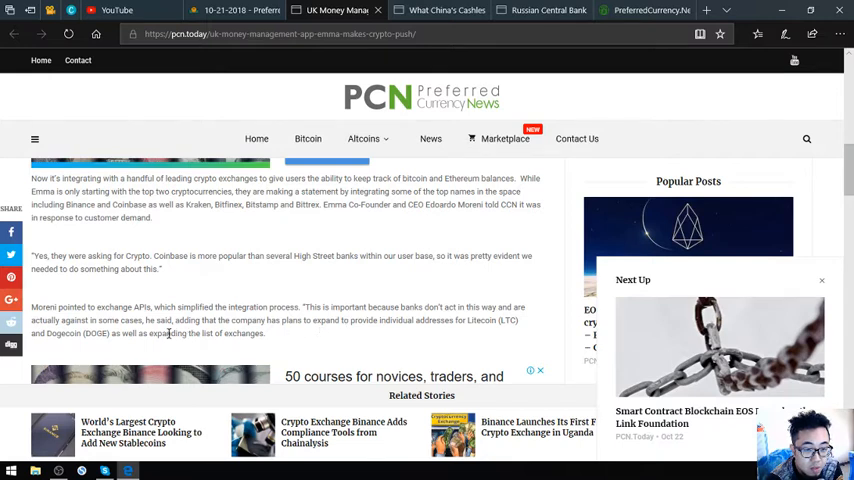
mouse_move(247, 333)
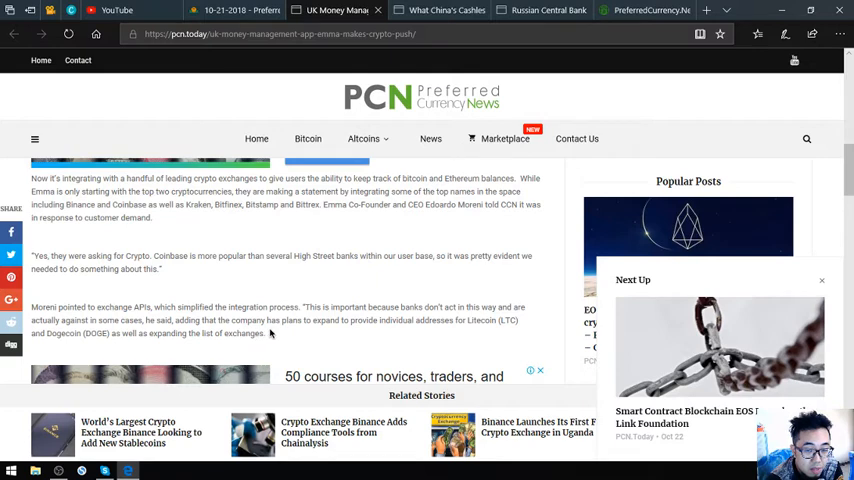
mouse_move(305, 324)
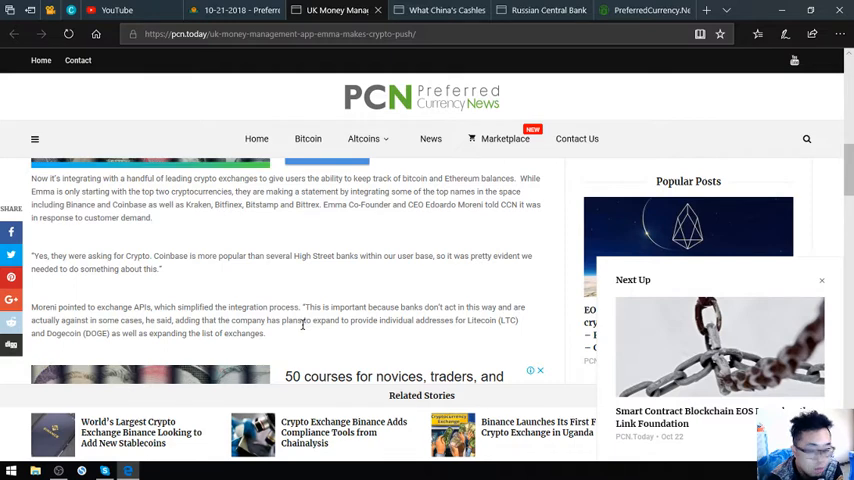
- Read the rest of the Emma crypto push article and return to its headline
scroll("down", 3)
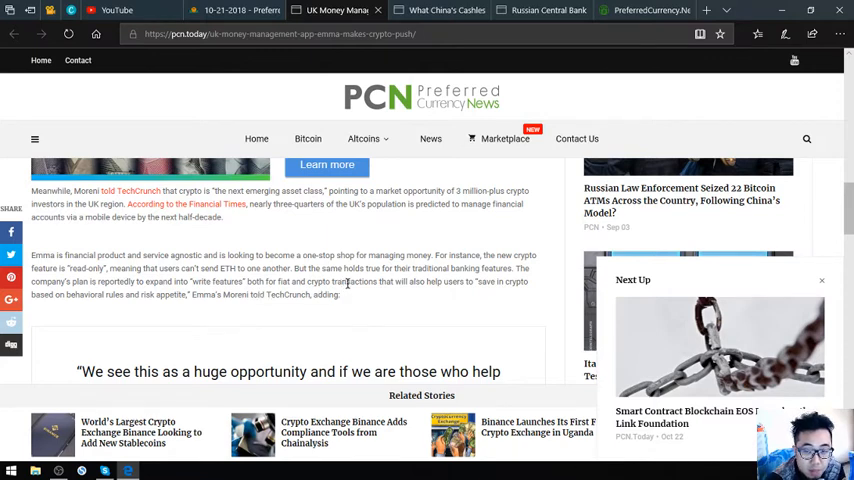
mouse_move(133, 284)
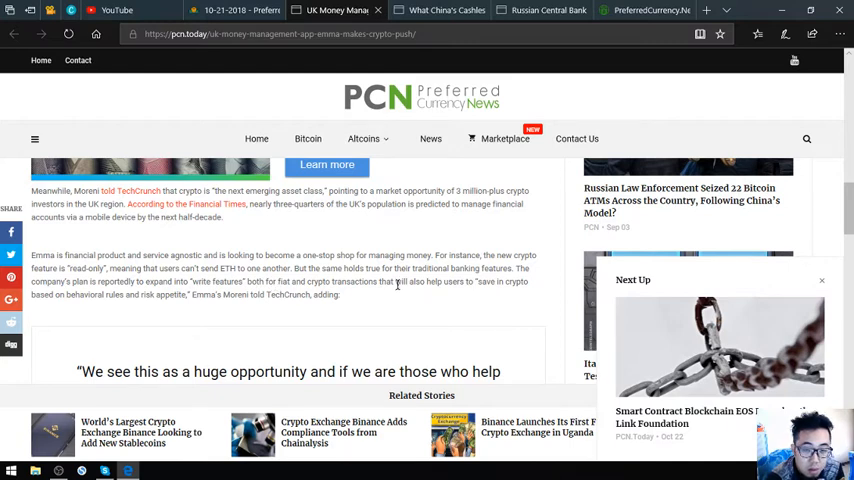
mouse_move(434, 272)
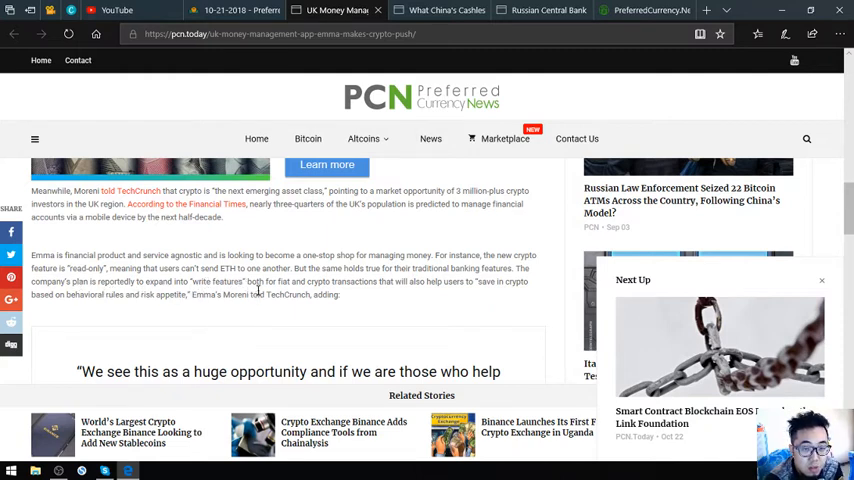
mouse_move(313, 291)
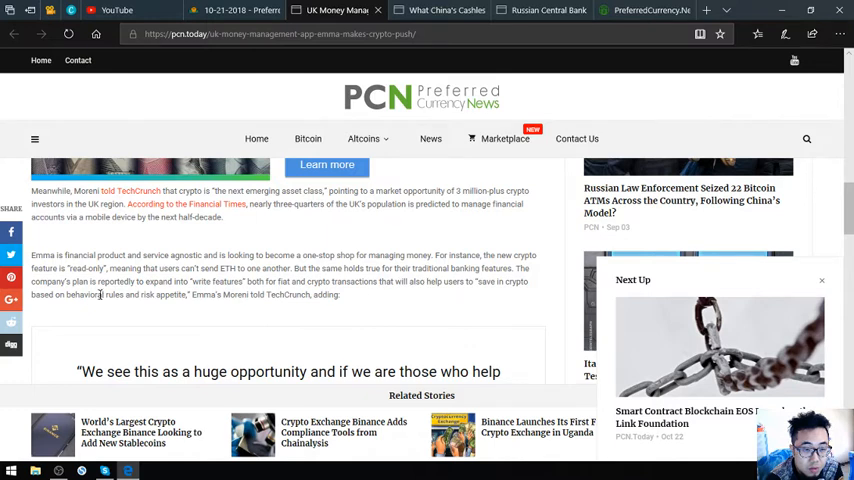
mouse_move(110, 299)
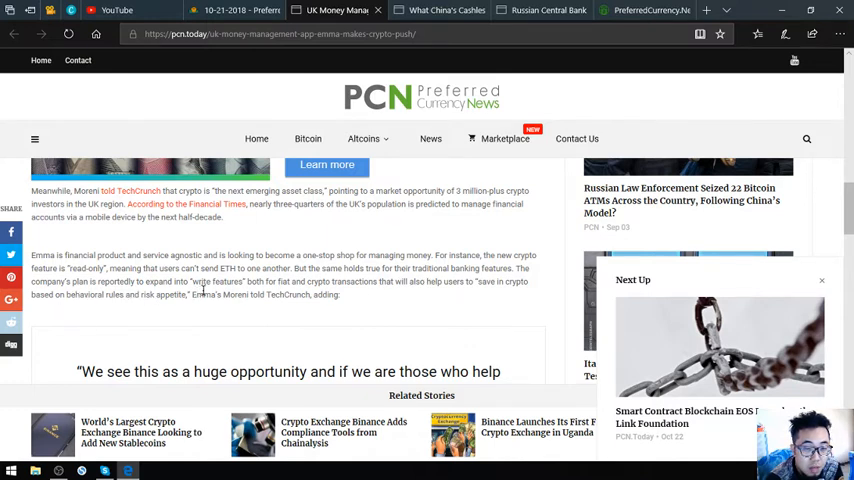
scroll("down", 3)
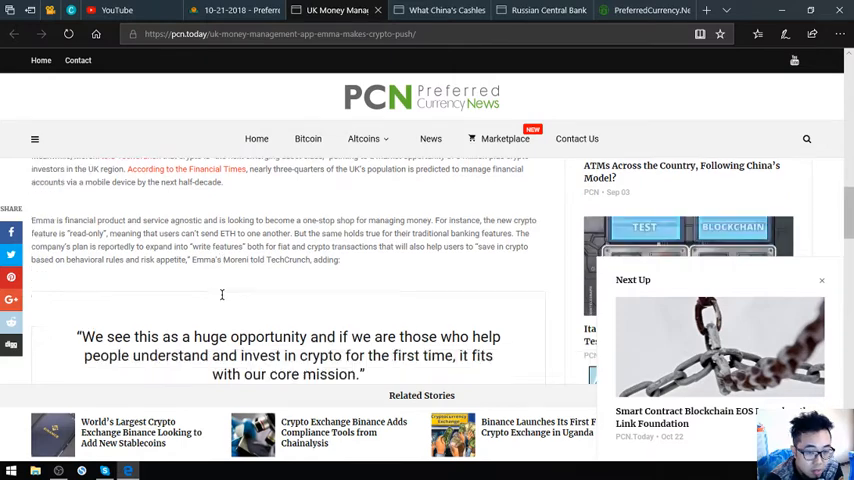
scroll("down", 3)
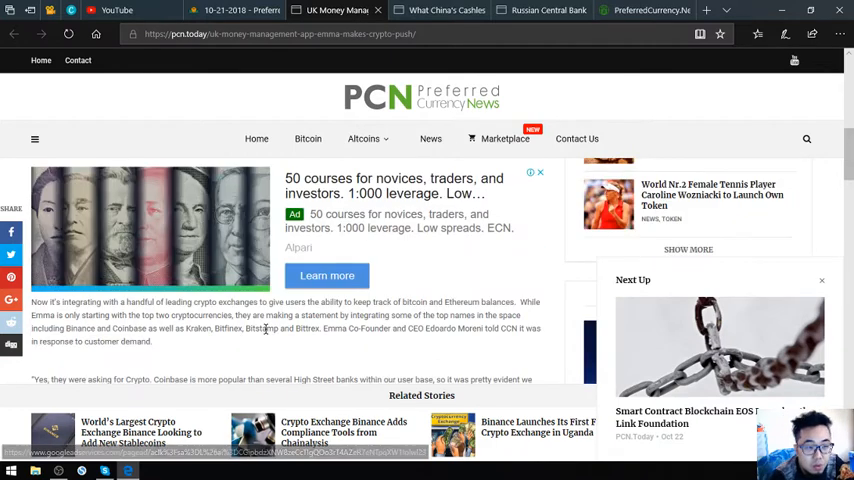
scroll("down", 3)
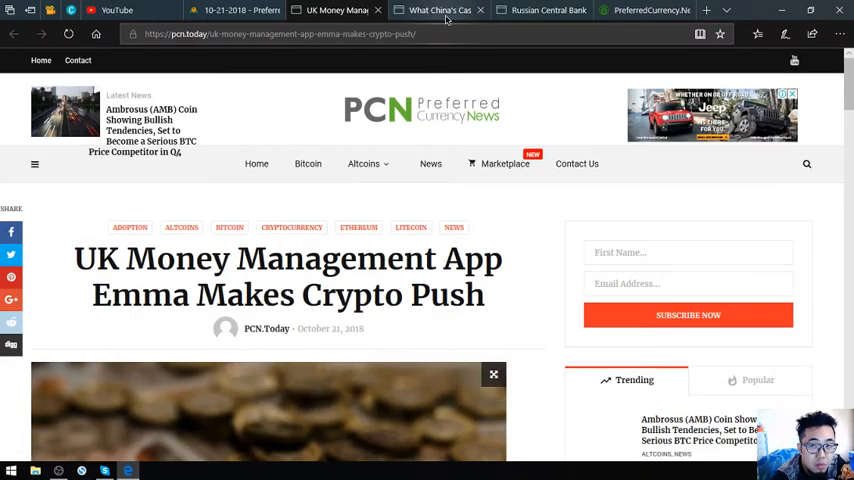
- Return to the 10-21-2018 newsletter tab at the China cashless and Russian Central Bank stories
left_click(650, 10)
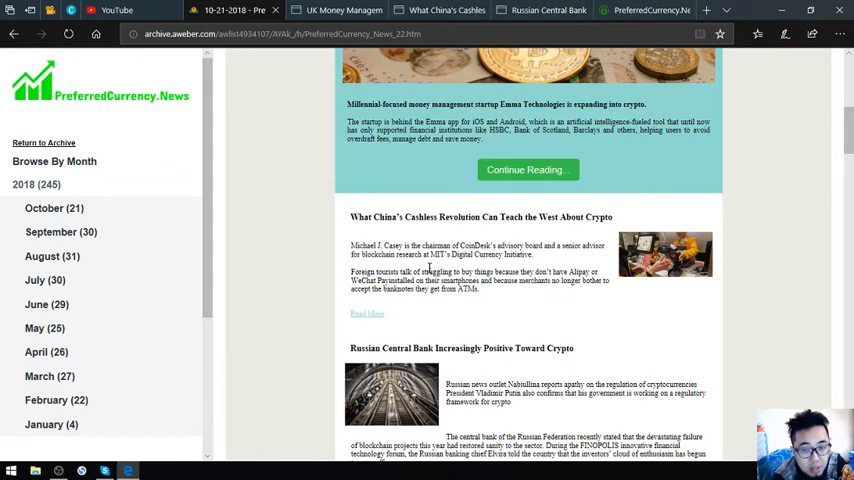
mouse_move(513, 240)
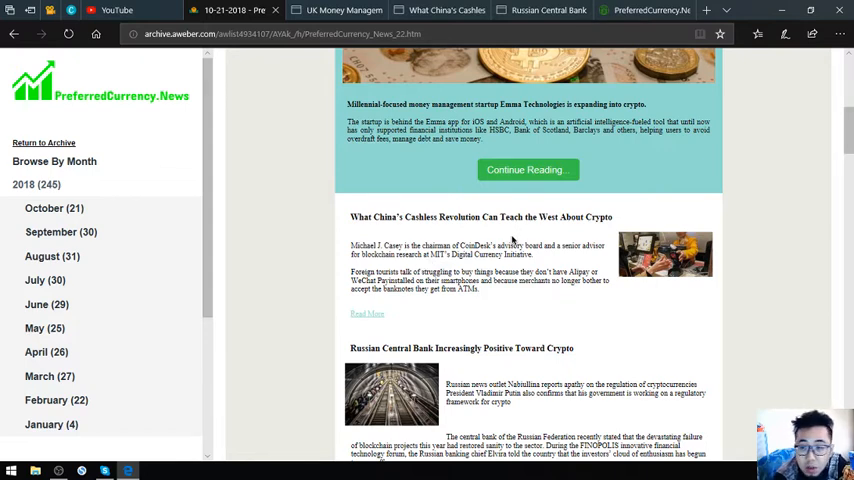
mouse_move(494, 267)
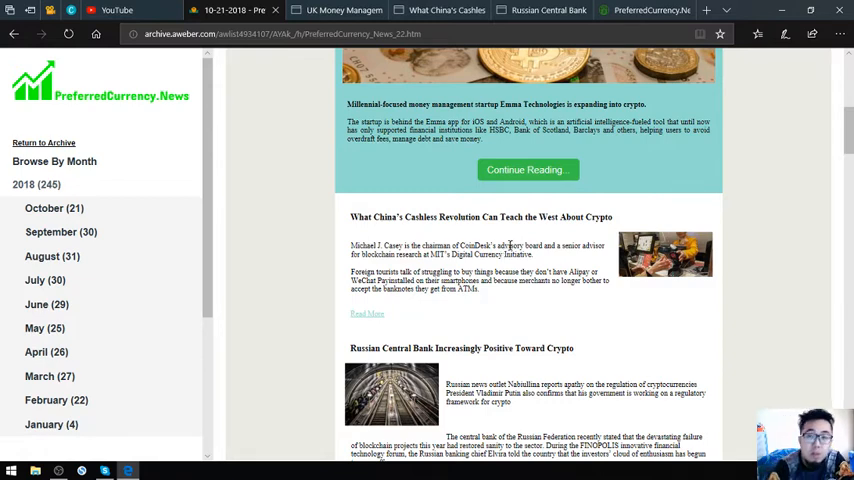
- Open the full China cashless revolution article on pcn.today and read its opening sections
left_click(367, 313)
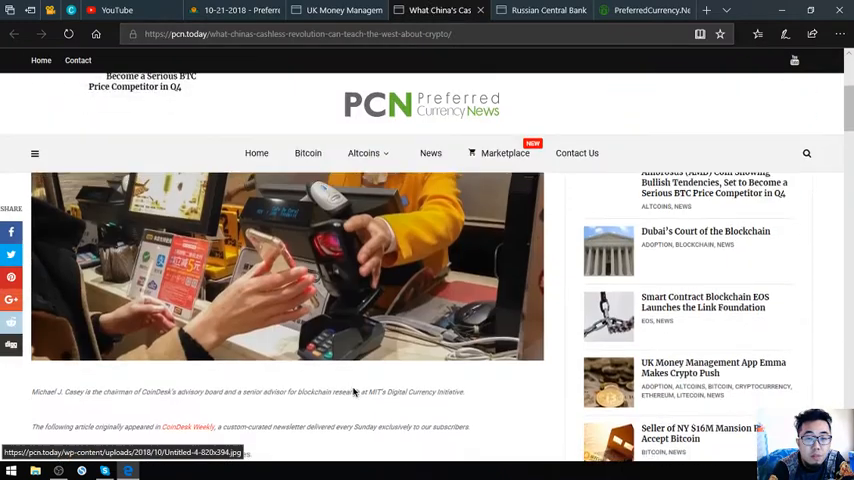
scroll("down", 3)
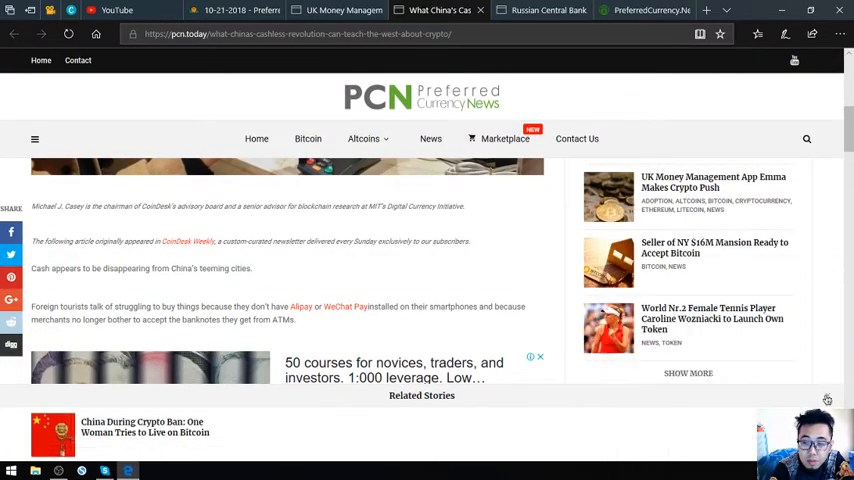
scroll("up", 3)
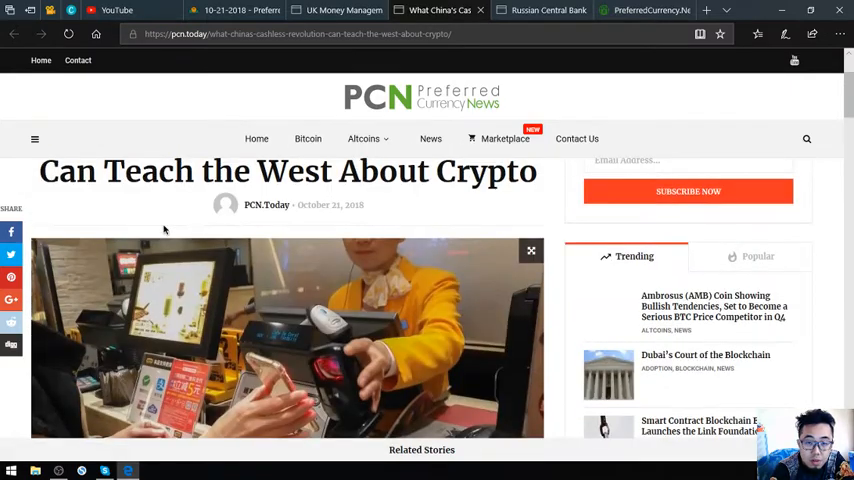
scroll("down", 3)
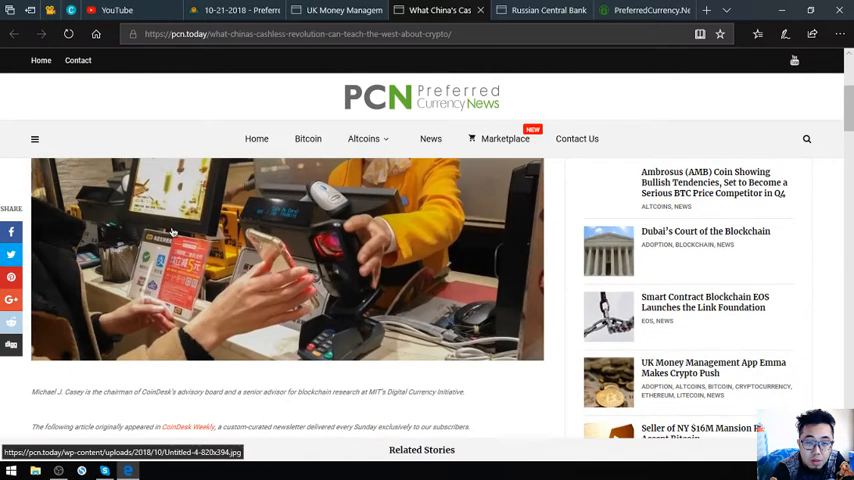
scroll("down", 3)
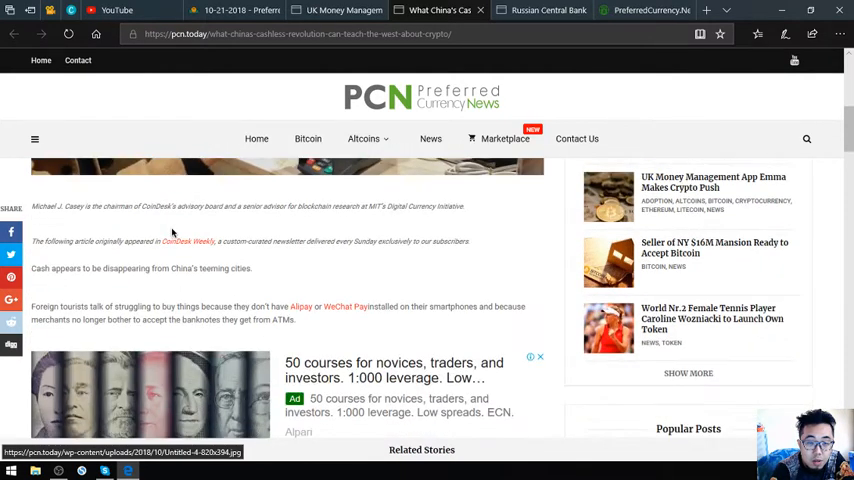
scroll("down", 3)
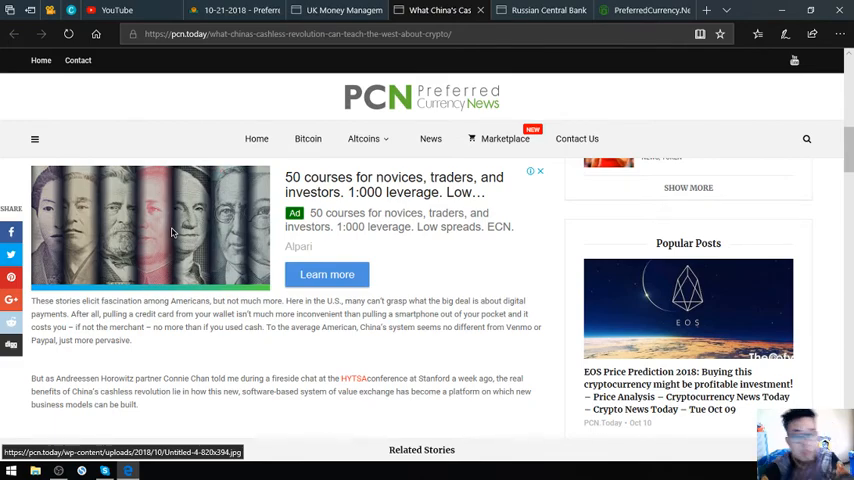
scroll("down", 3)
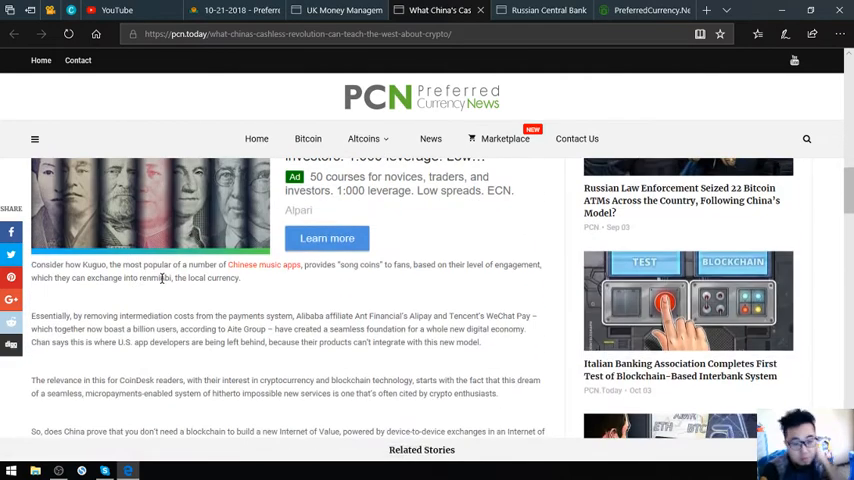
scroll("down", 3)
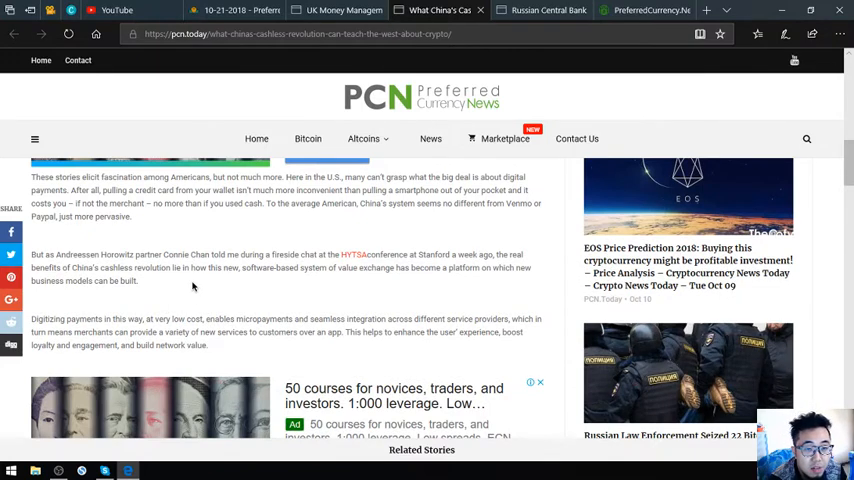
mouse_move(223, 289)
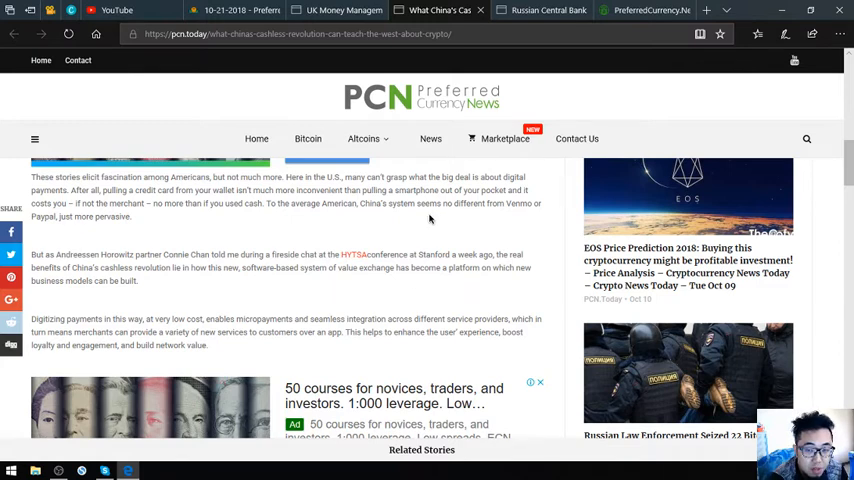
mouse_move(408, 222)
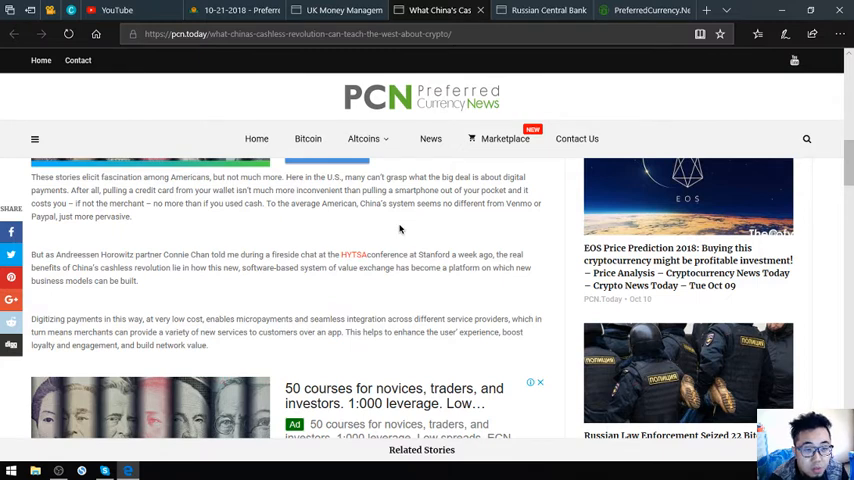
mouse_move(352, 254)
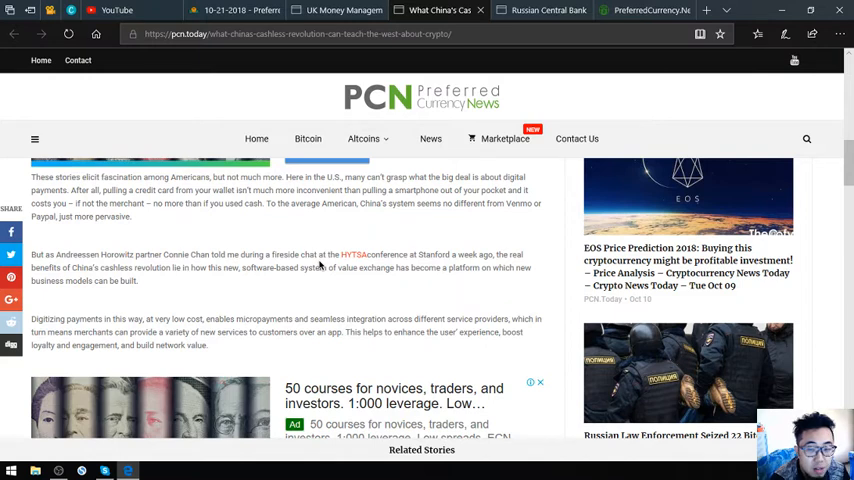
- Read on down the China article past its 'Crypto dream, Chinese characteristics' section
scroll("down", 3)
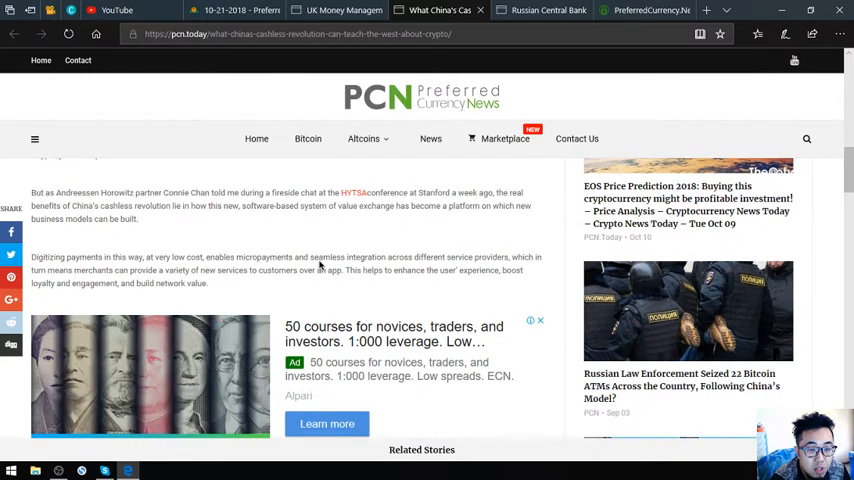
scroll("down", 3)
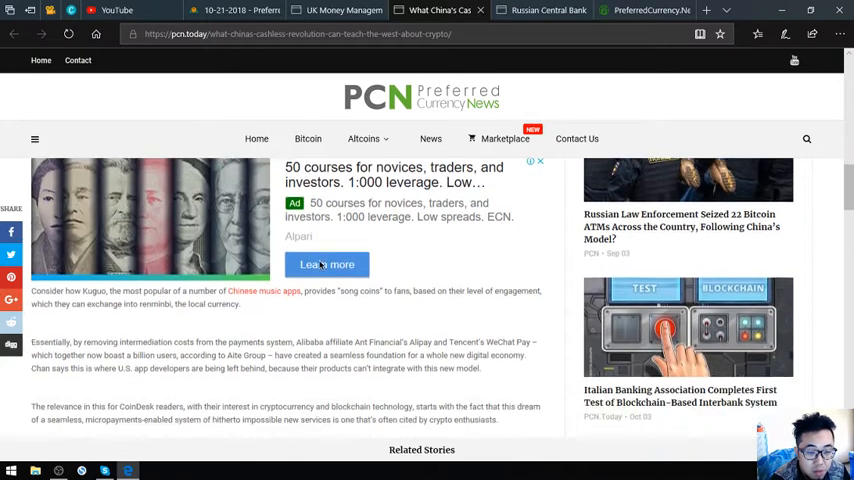
scroll("down", 3)
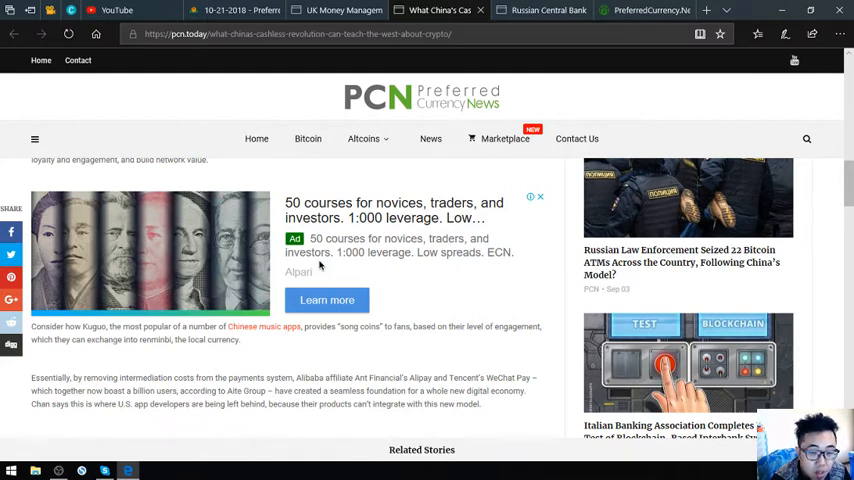
scroll("down", 3)
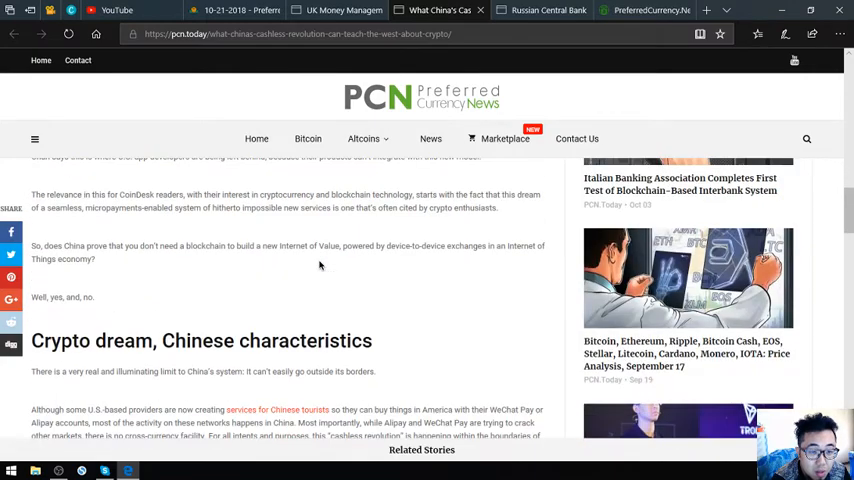
scroll("down", 3)
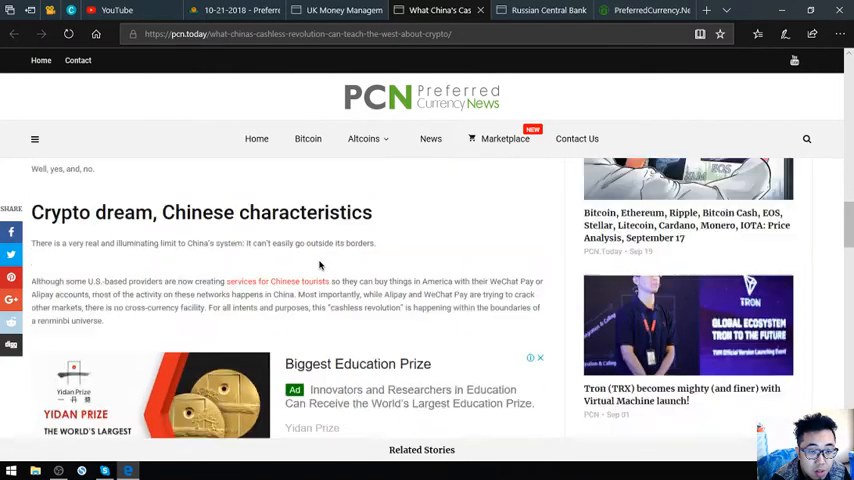
scroll("down", 3)
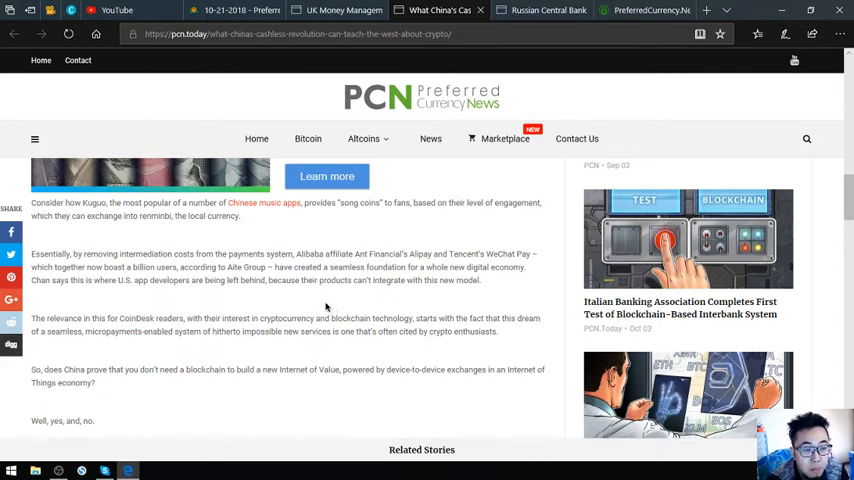
mouse_move(311, 302)
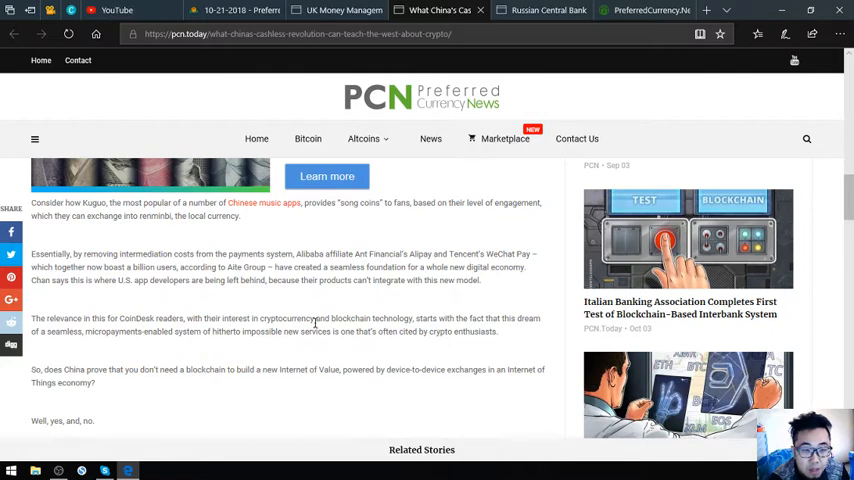
mouse_move(206, 345)
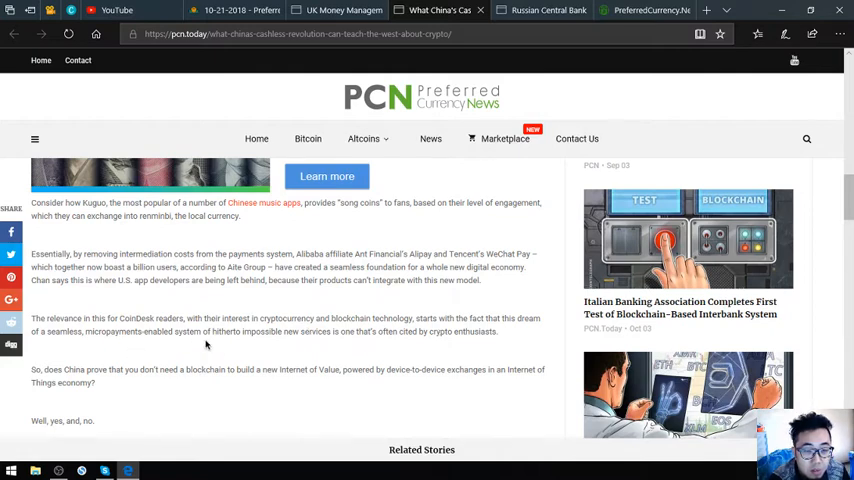
mouse_move(219, 364)
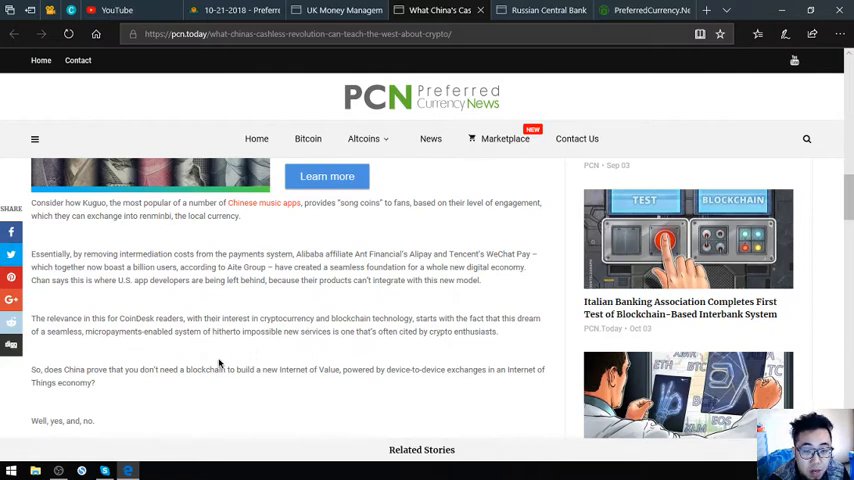
mouse_move(318, 352)
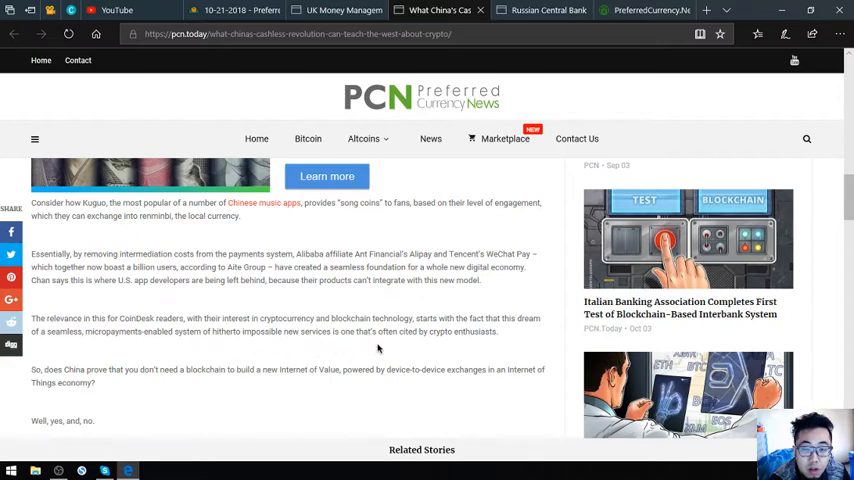
mouse_move(344, 358)
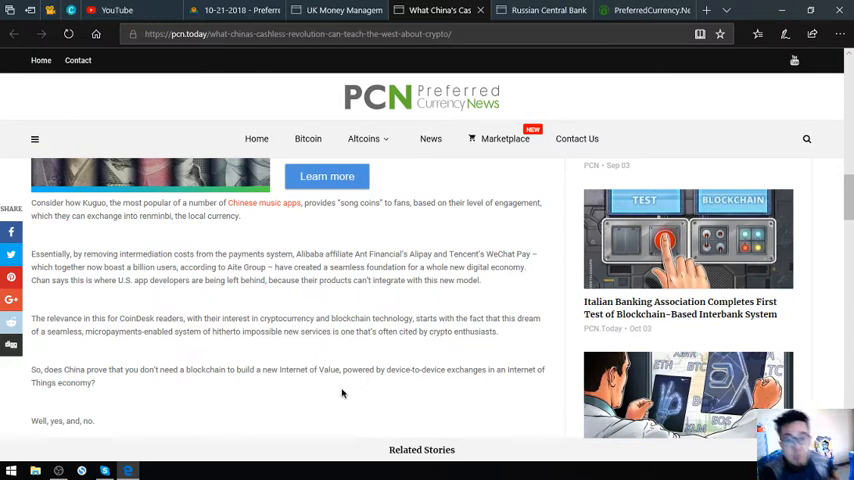
mouse_move(435, 397)
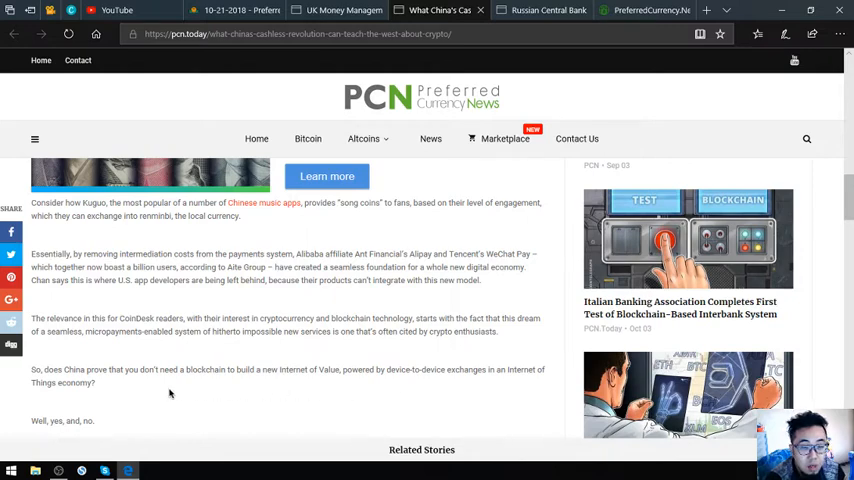
scroll("down", 3)
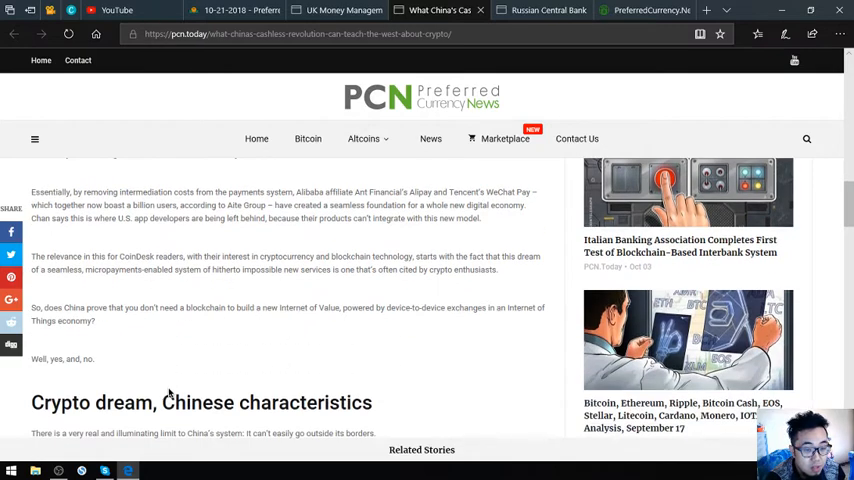
scroll("down", 3)
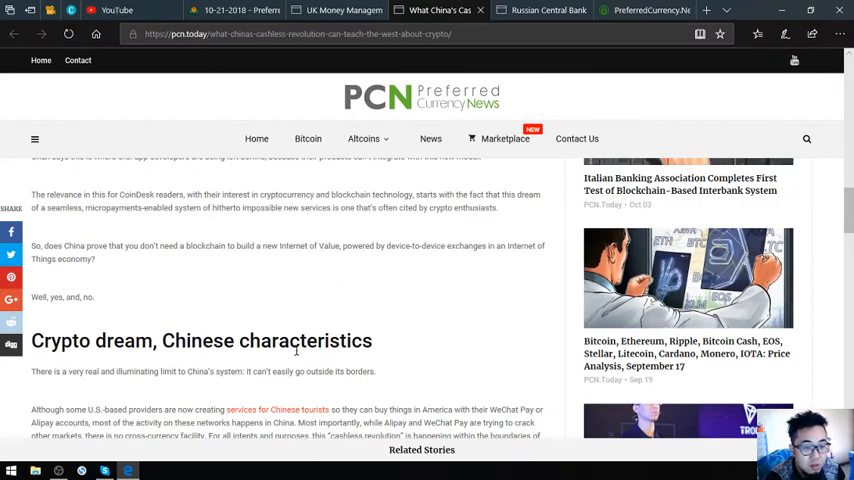
scroll("down", 3)
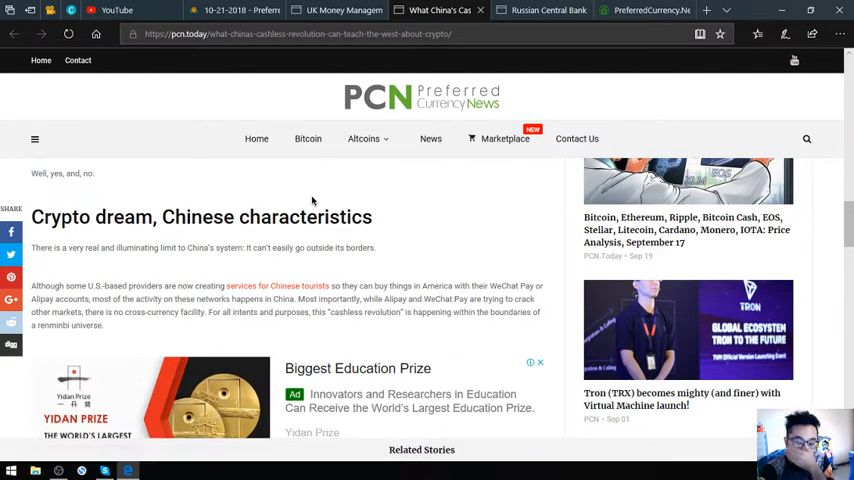
scroll("down", 3)
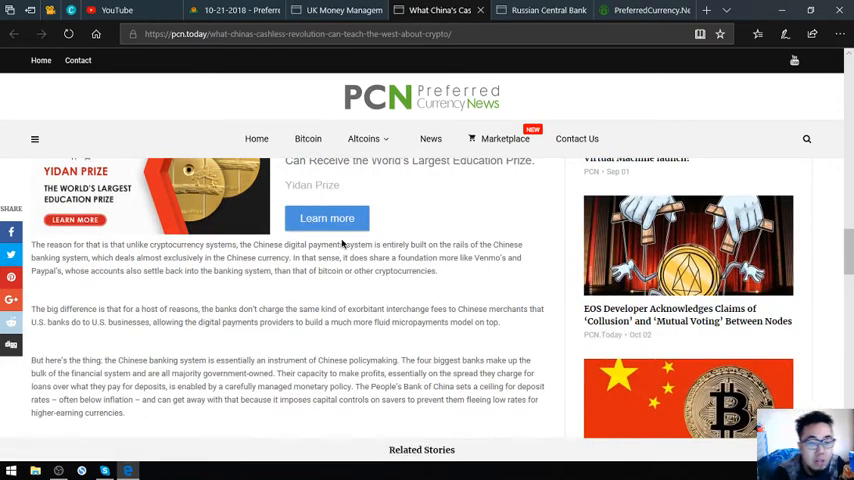
- Return to the newsletter and read down past the Russian Central Bank story to the EOS alerts note
left_click(335, 10)
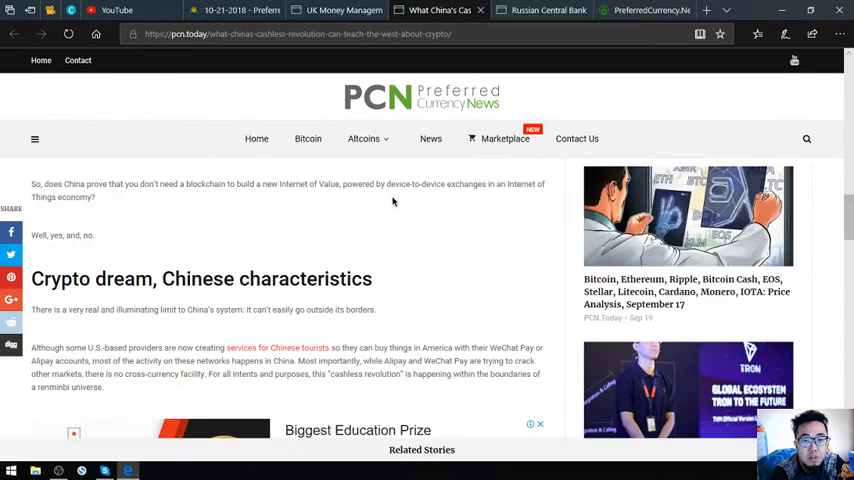
scroll("up", 3)
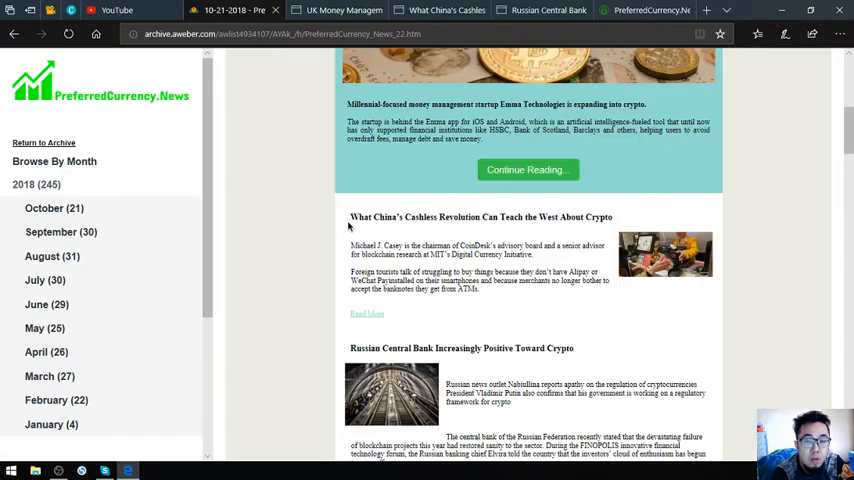
scroll("down", 3)
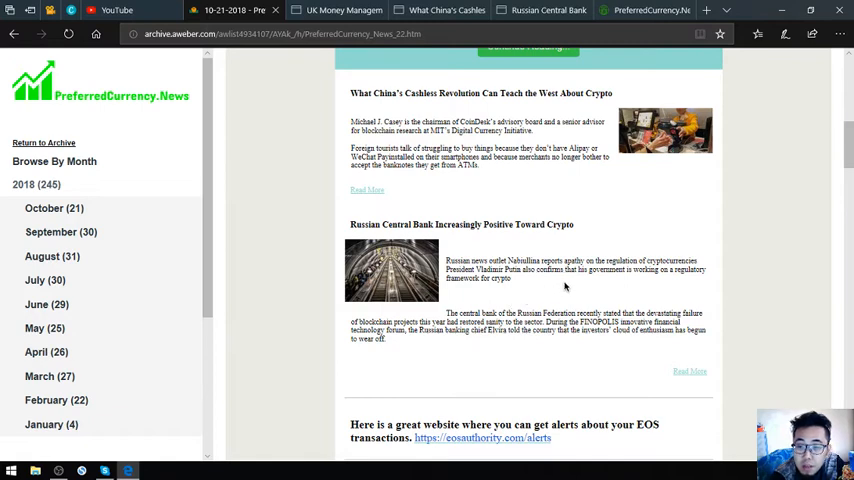
mouse_move(587, 285)
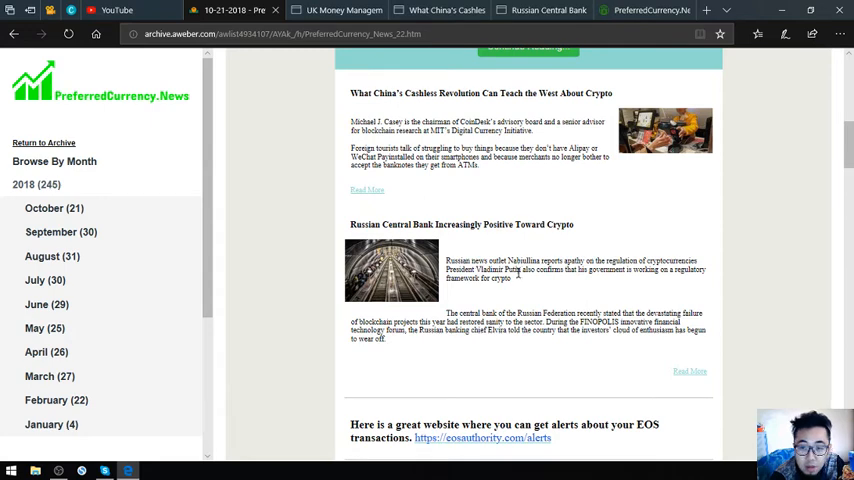
mouse_move(584, 281)
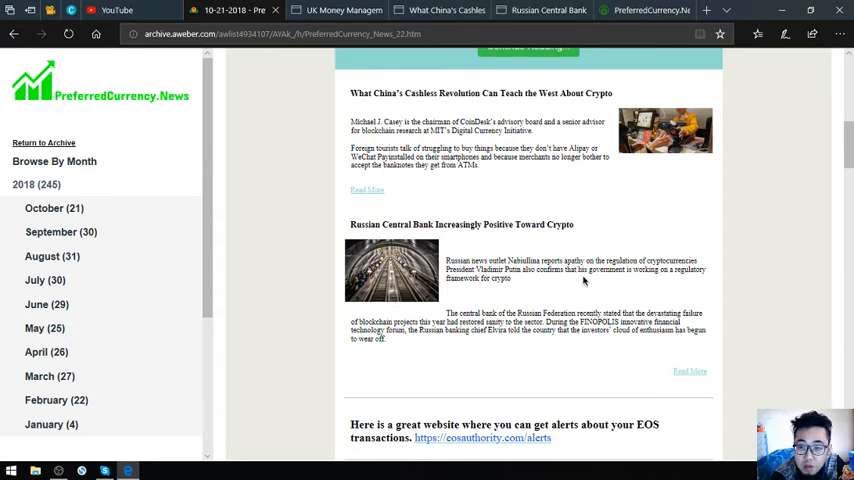
mouse_move(599, 281)
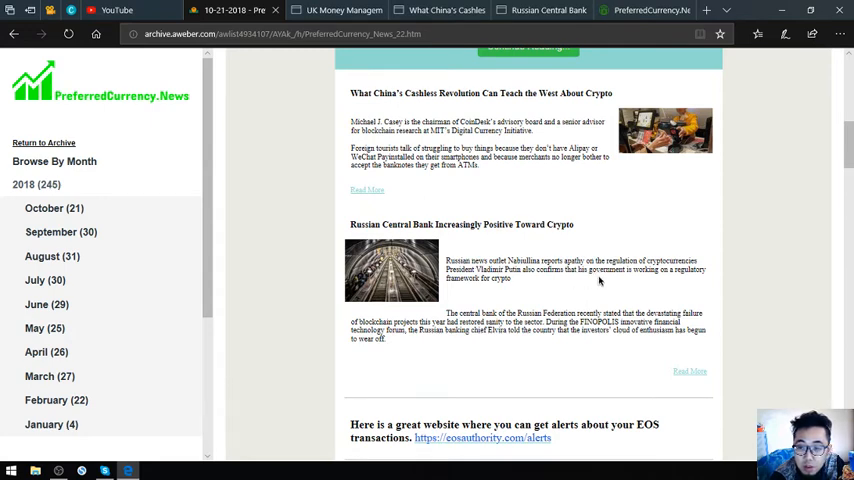
scroll("down", 3)
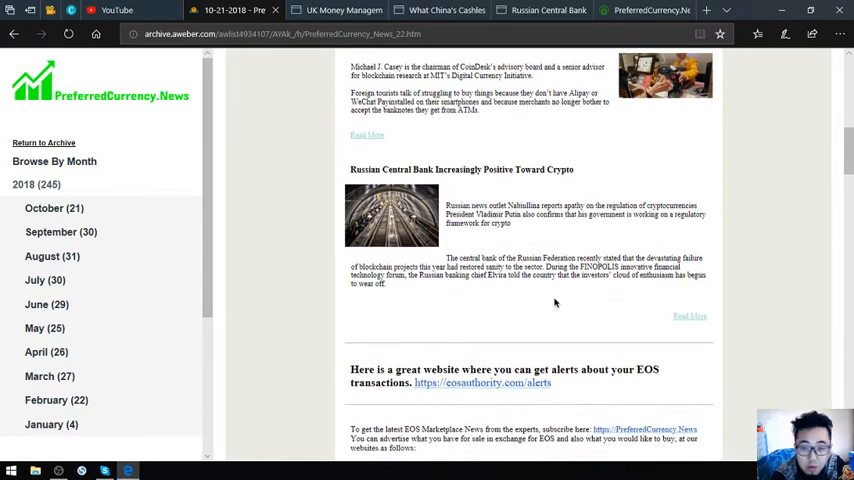
scroll("down", 3)
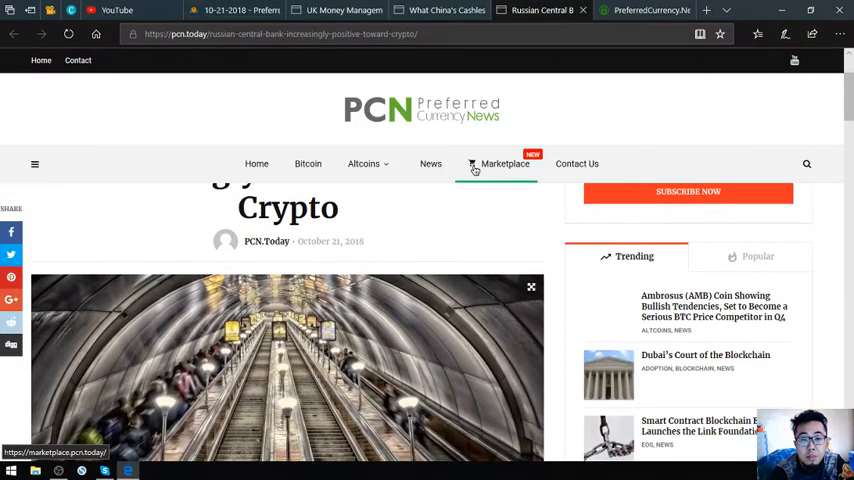
- Read the Russian Central Bank article through 'The fever is dying' to its tags, then back to the headline
scroll("down", 3)
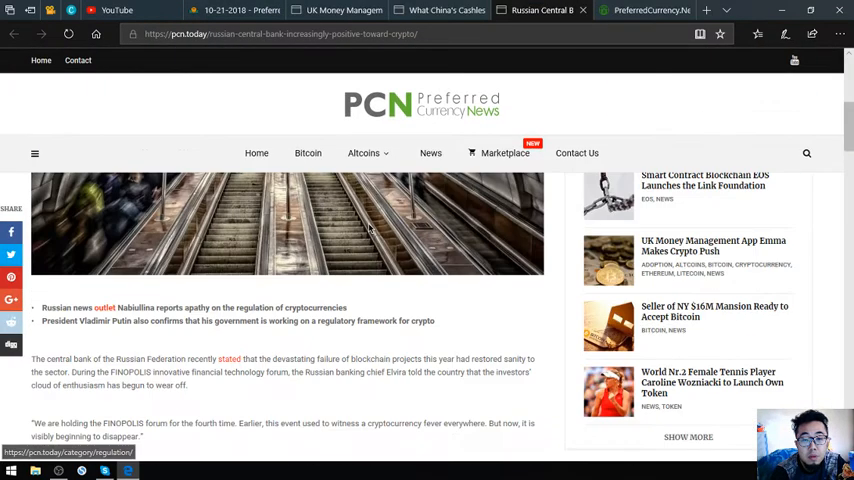
scroll("down", 3)
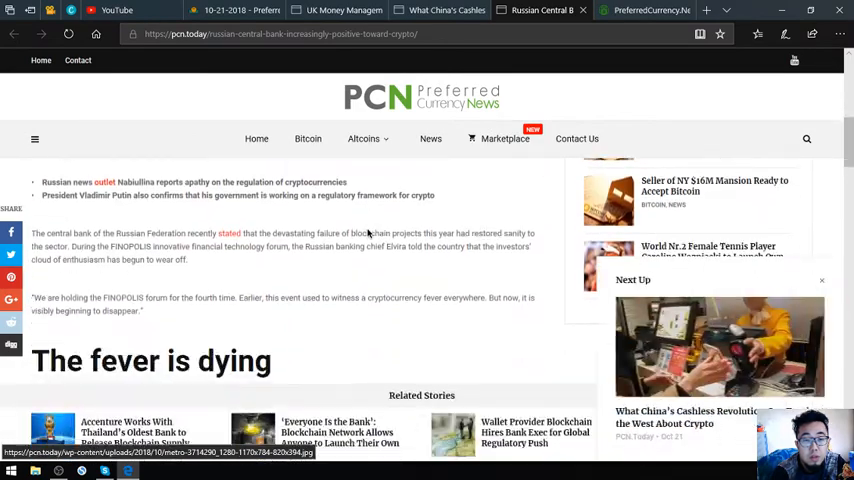
scroll("down", 3)
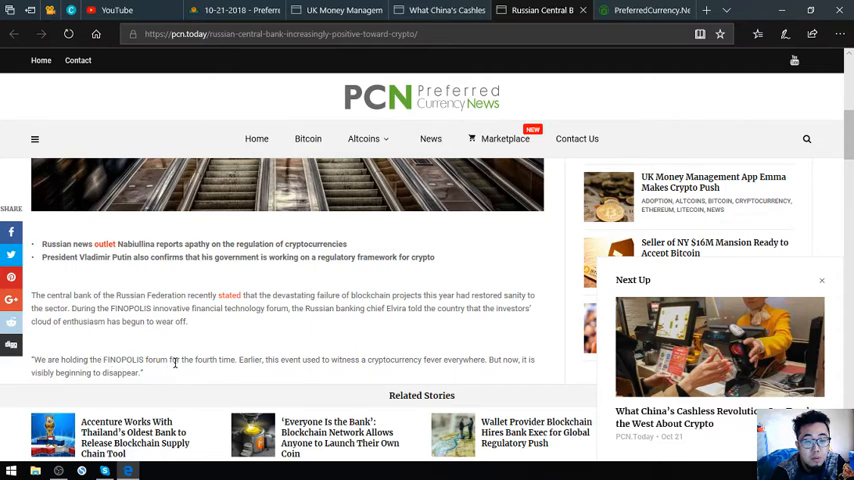
mouse_move(269, 371)
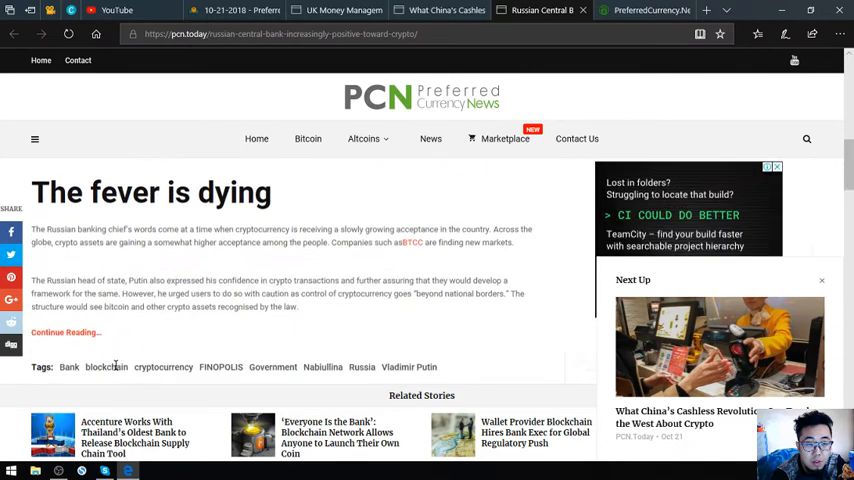
scroll("down", 3)
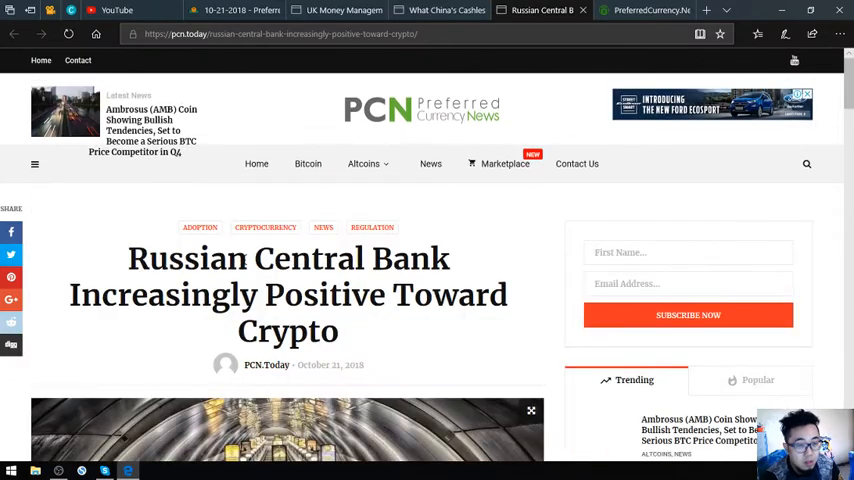
- Glance back at the China cashless and Russian Central Bank articles, then close the read article tabs
left_click(335, 10)
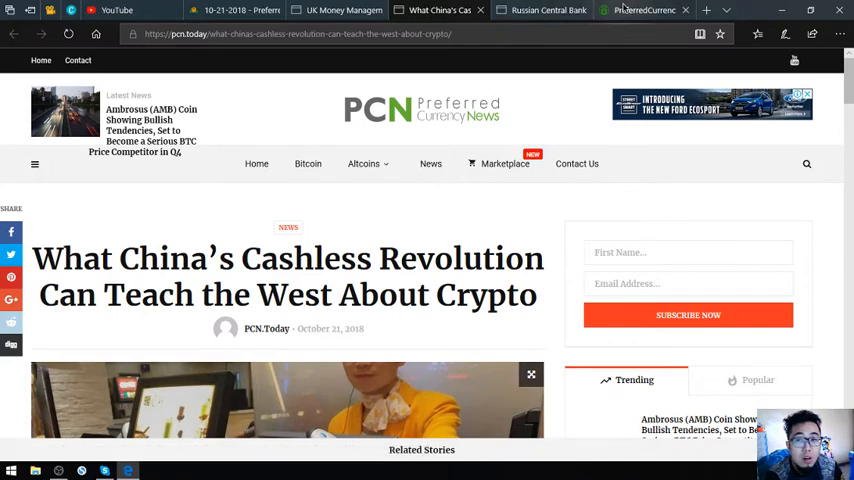
left_click(542, 10)
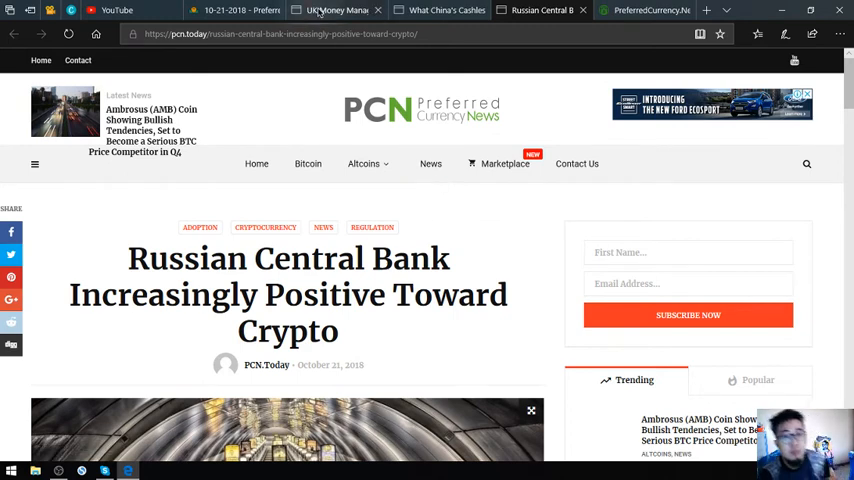
left_click(340, 10)
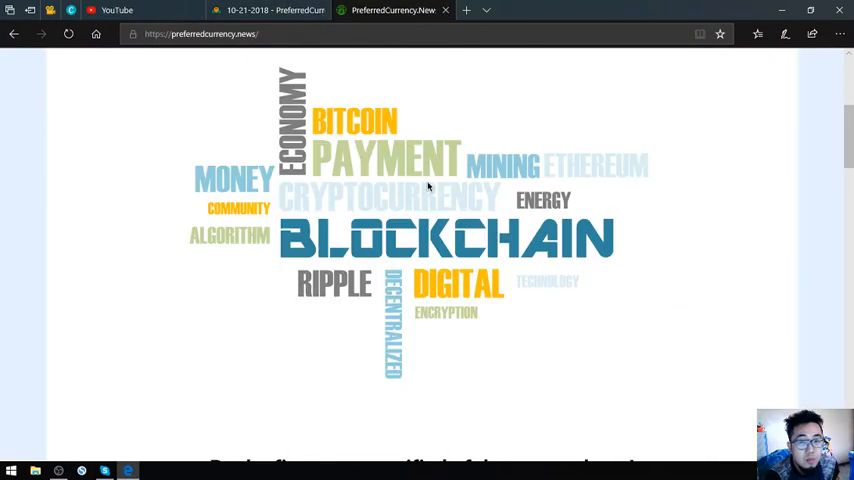
- Bring the Subscribe Now section with PayPal and Coinbase options into view, then return to the newsletter tab
scroll("down", 3)
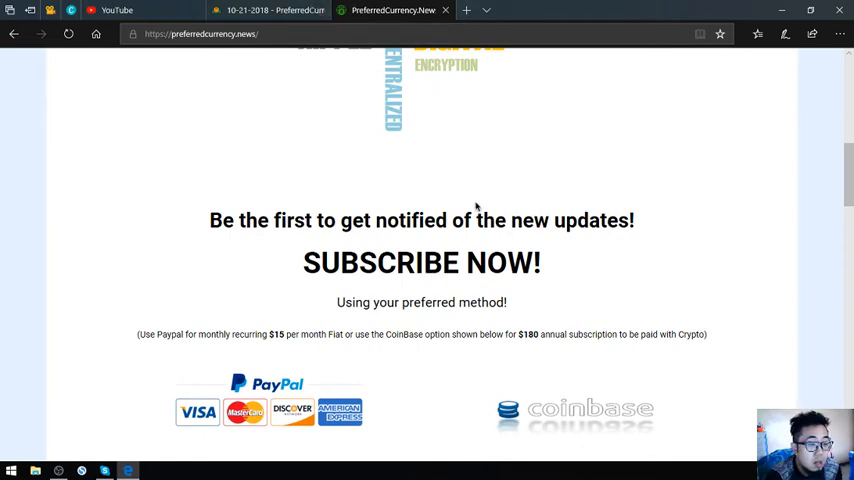
mouse_move(444, 208)
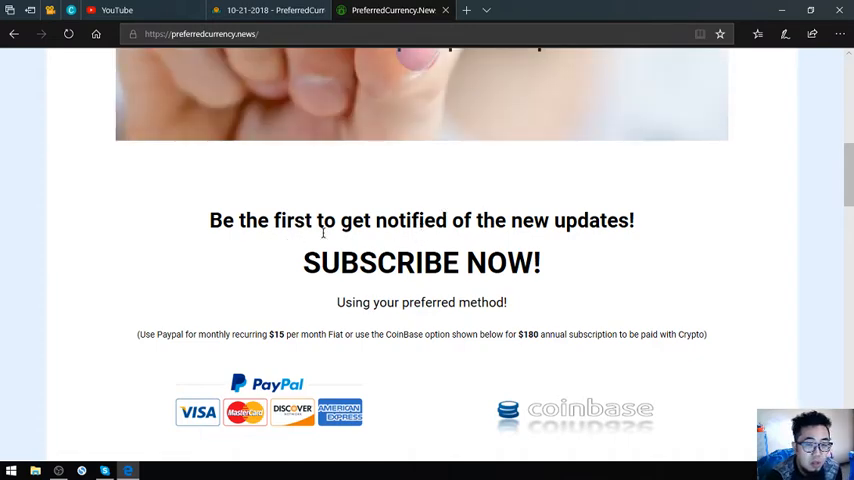
left_click(268, 11)
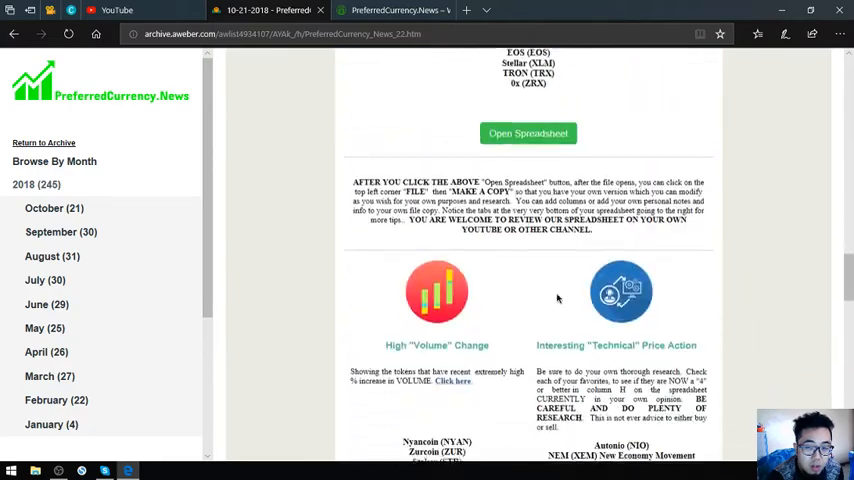
- Scroll the newsletter past the Russian Central Bank story to the EOS transaction alerts note
scroll("down", 3)
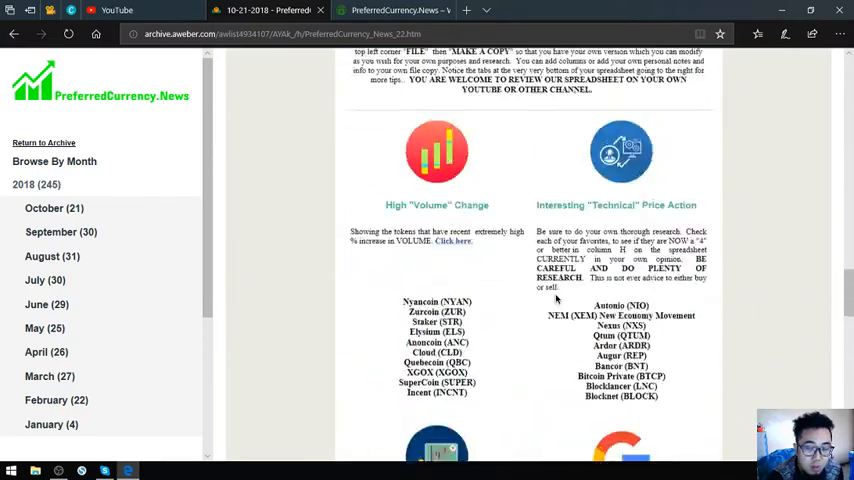
scroll("down", 3)
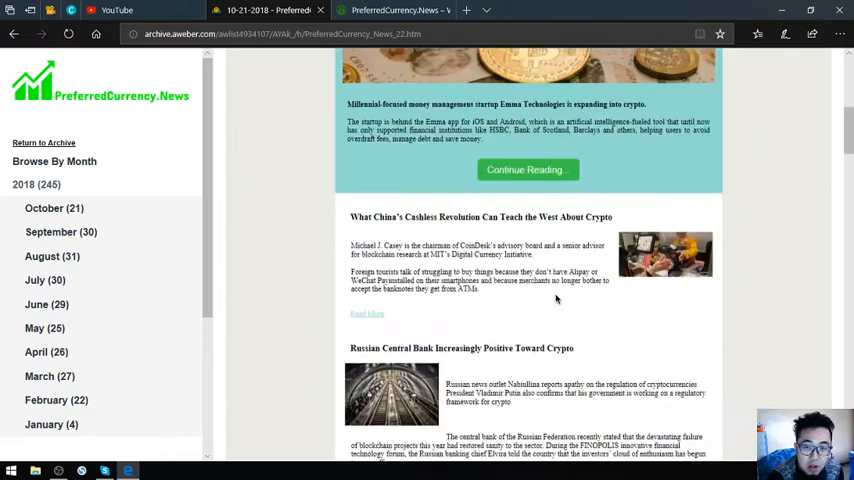
scroll("down", 3)
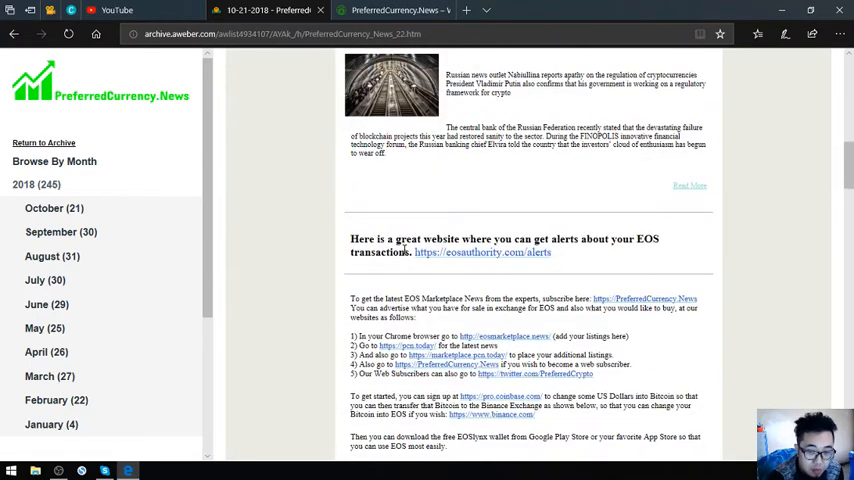
mouse_move(420, 255)
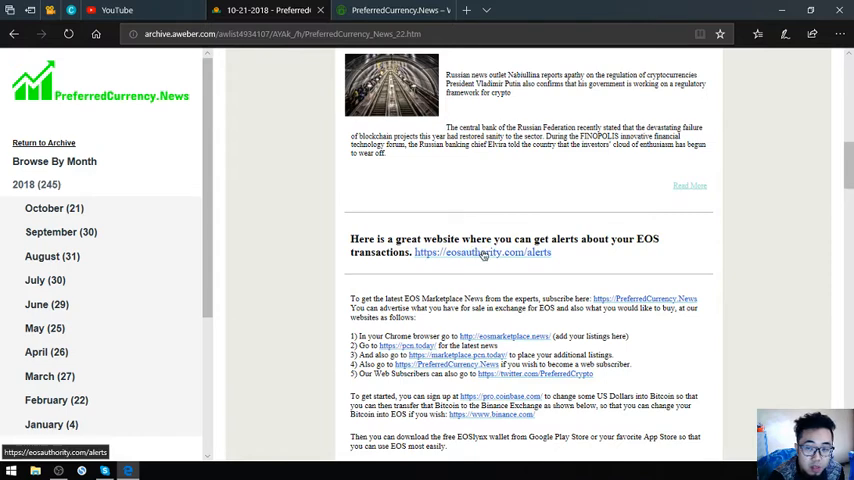
- Open the eosauthority.com/alerts and eosmarketplace.news links in new tabs
right_click(483, 252)
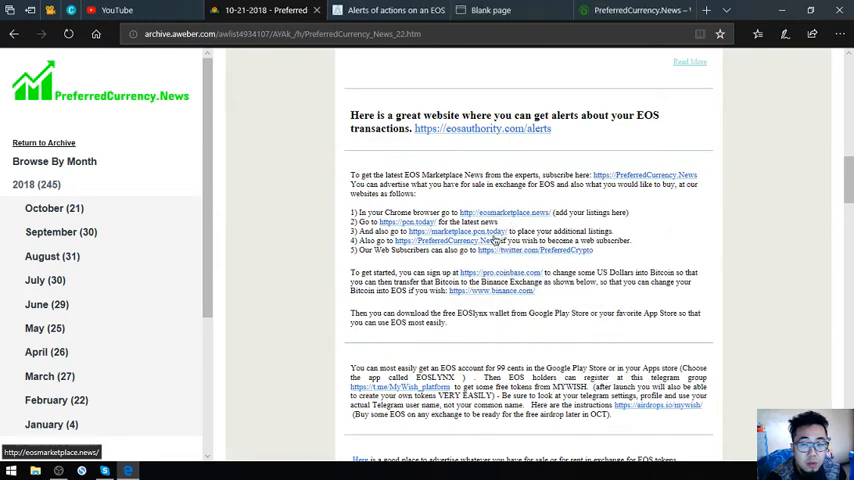
mouse_move(512, 235)
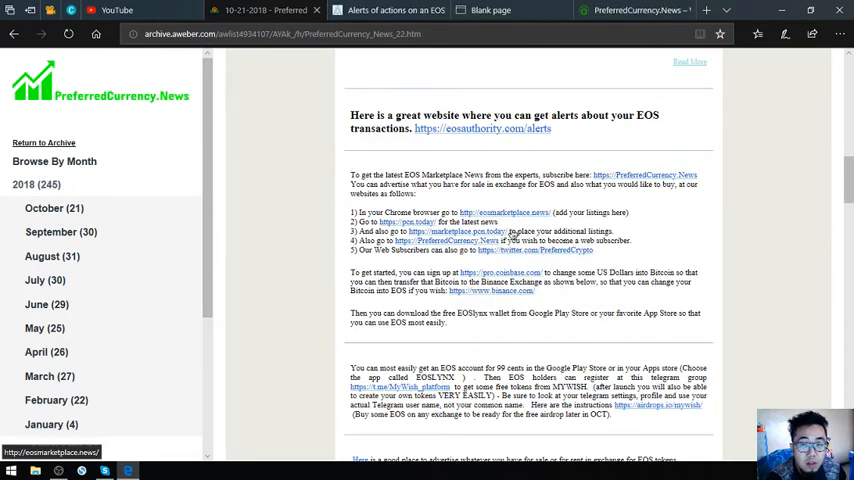
right_click(450, 231)
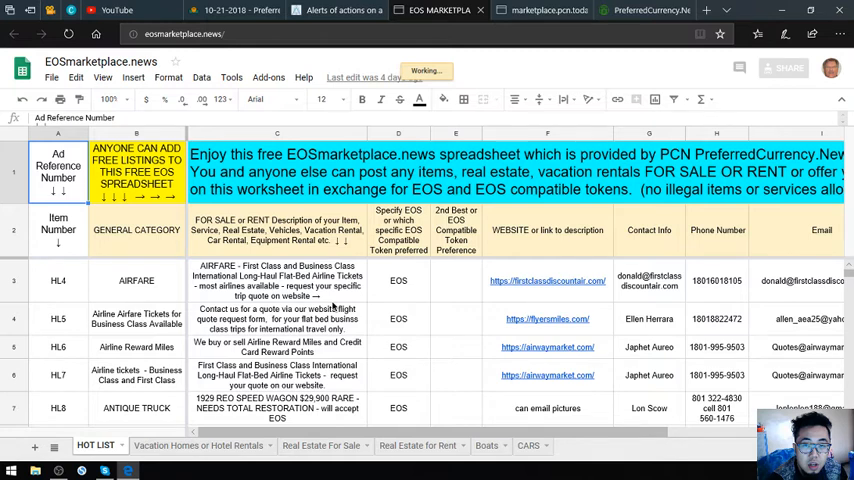
- Browse down the HOT LIST sheet of the EOSmarketplace.news spreadsheet
scroll("down", 3)
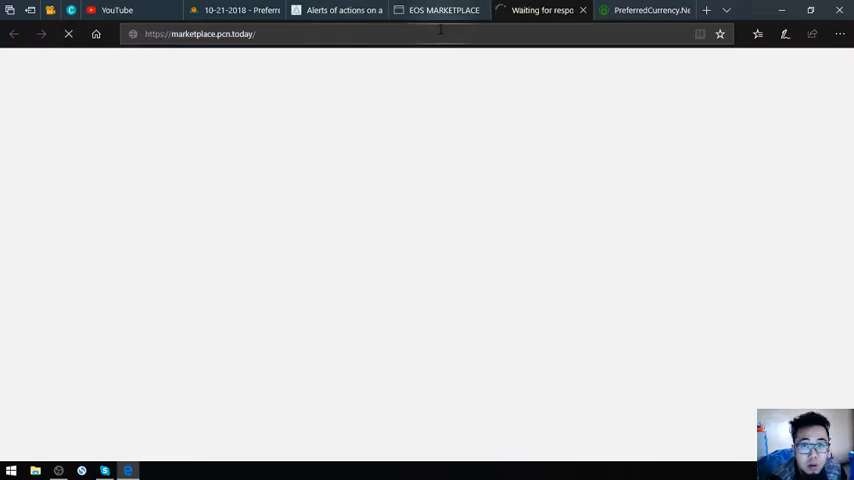
- Show the marketplace.pcn.today tab, then return to the 10-21-2018 newsletter tab
left_click(438, 10)
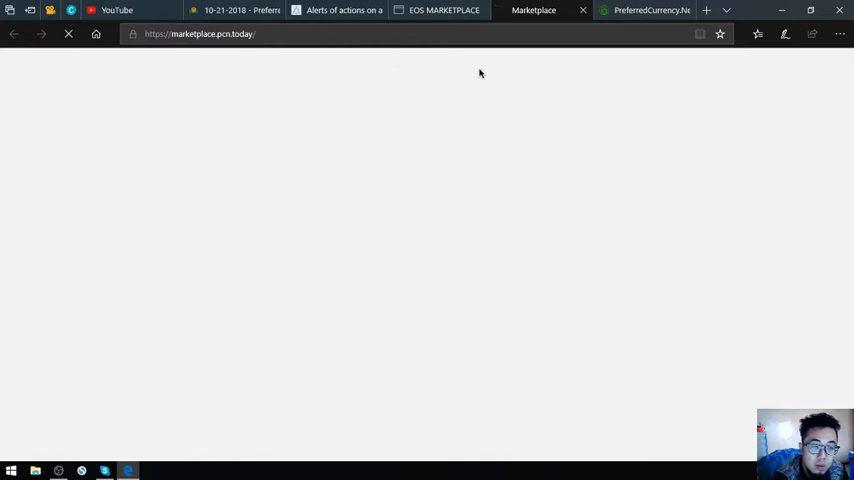
left_click(235, 10)
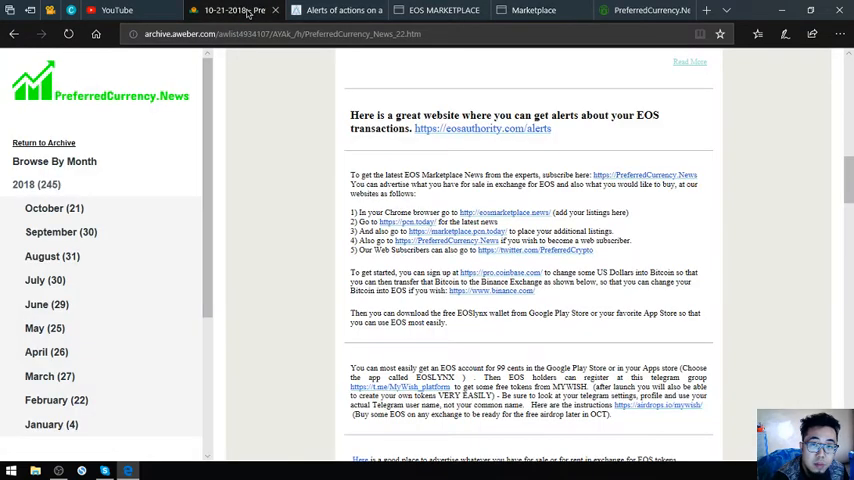
- Read down to Donald's Research List and open its research spreadsheet in a new tab
scroll("down", 3)
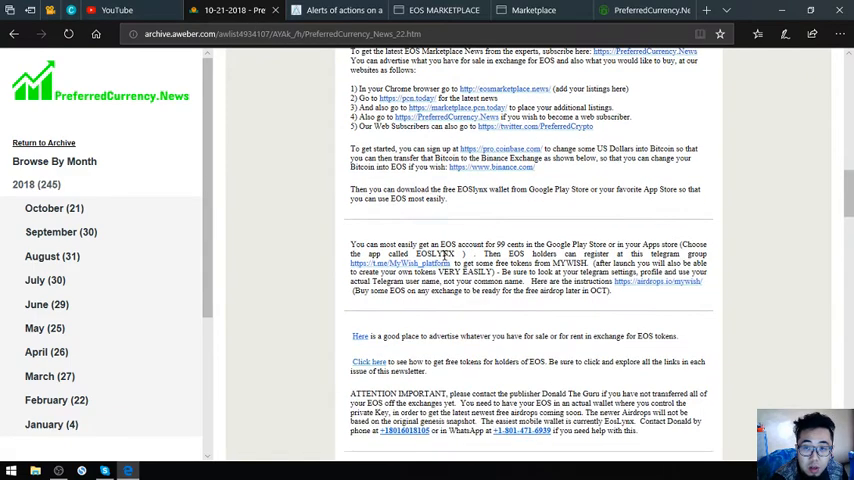
scroll("down", 3)
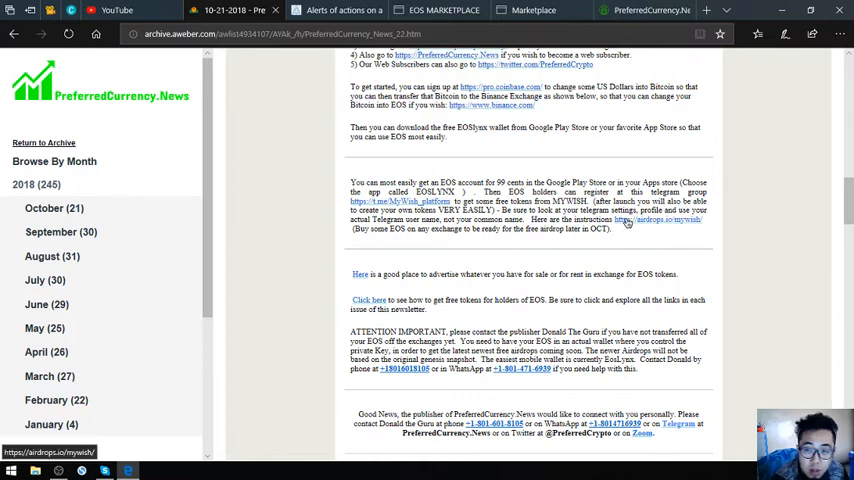
mouse_move(625, 221)
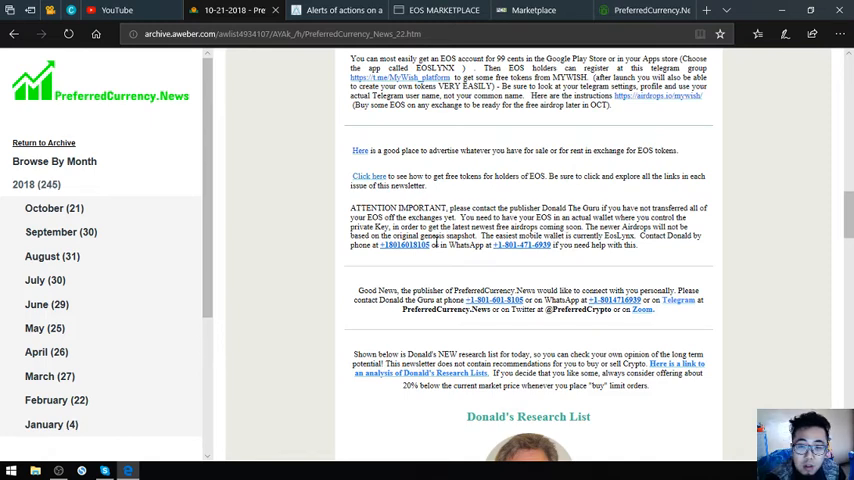
scroll("down", 3)
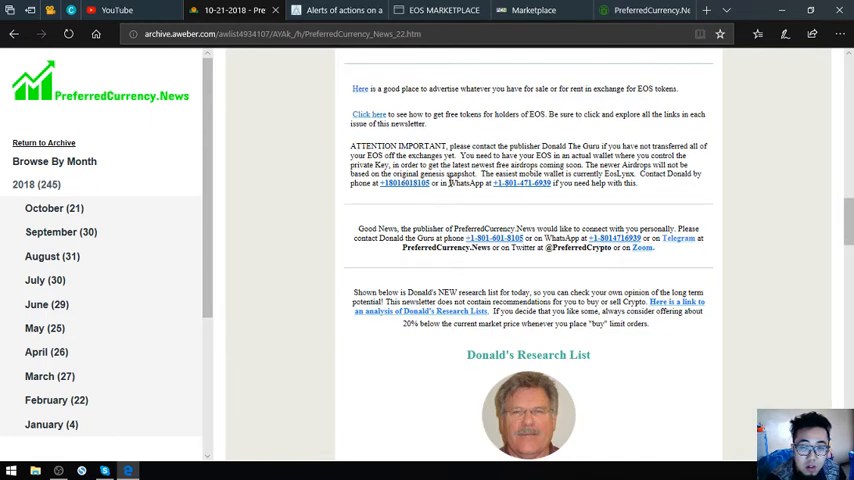
scroll("down", 3)
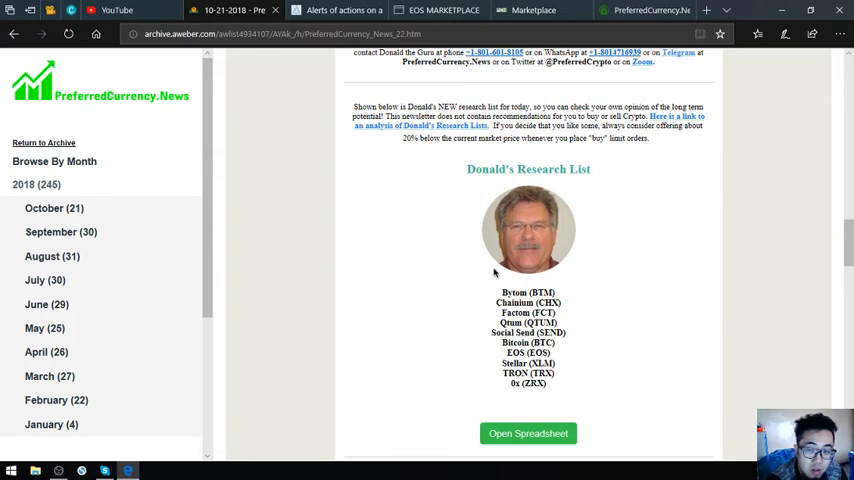
right_click(528, 433)
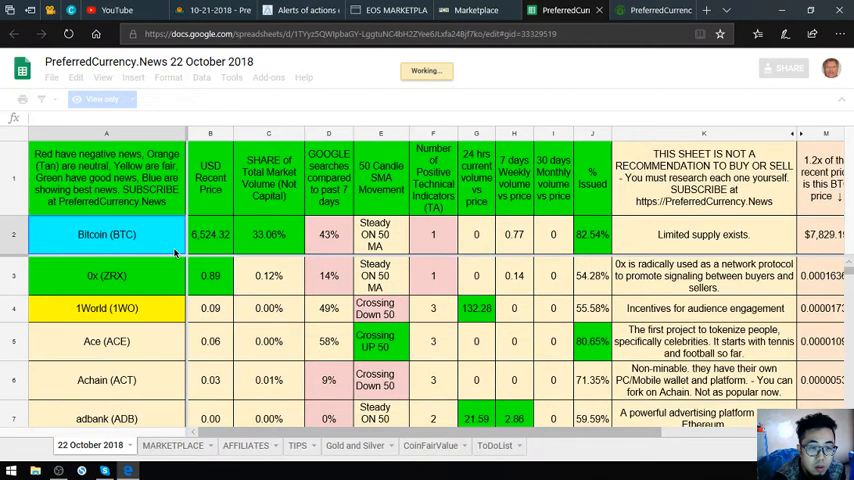
- Select the Bitcoin (BTC) row and browse down the 22 October coin sheet
left_click(106, 234)
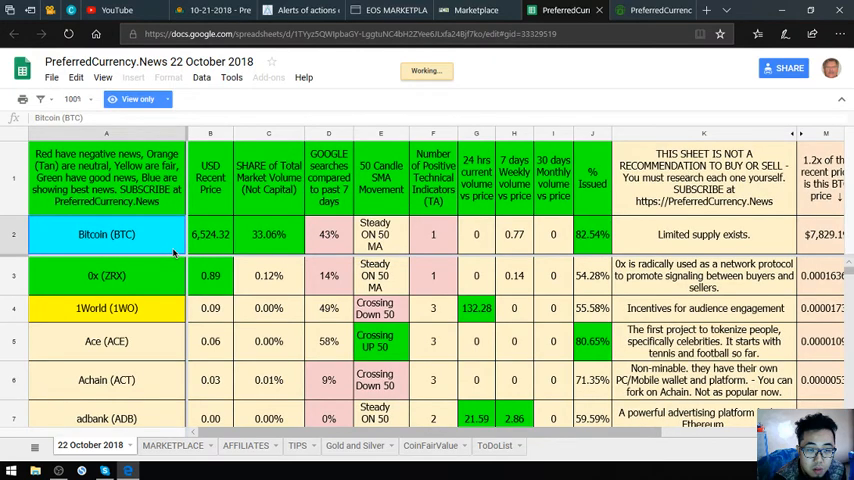
scroll("down", 3)
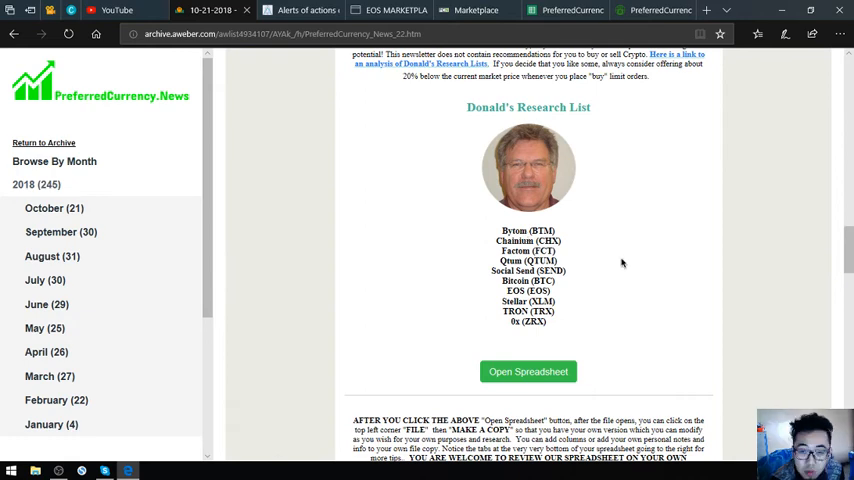
- Scroll past the High Volume, Technical, Weekly Trade-Volume and Google Search Activity lists
scroll("down", 3)
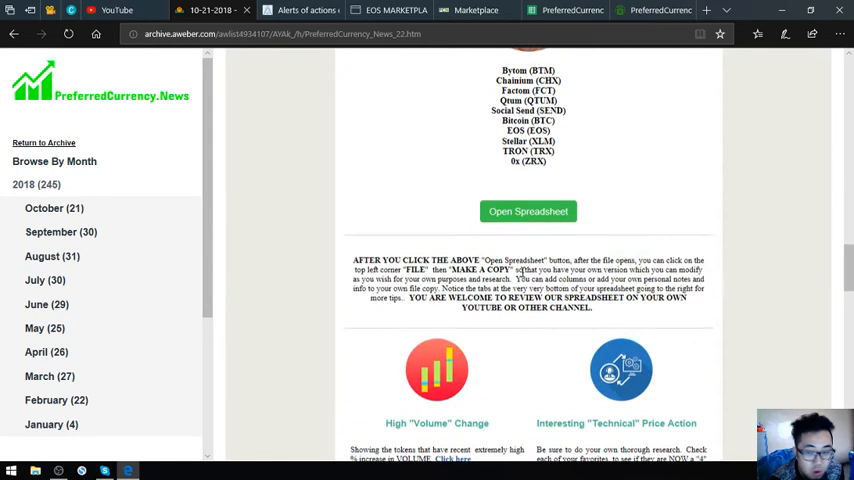
scroll("down", 3)
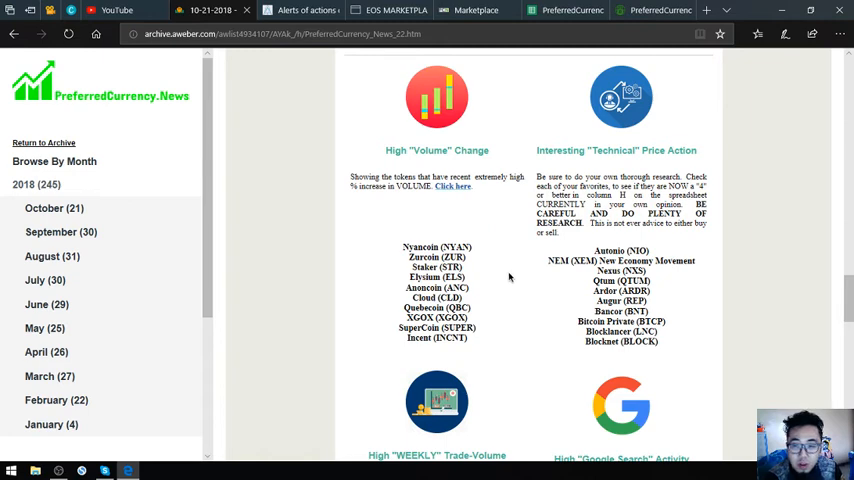
mouse_move(514, 275)
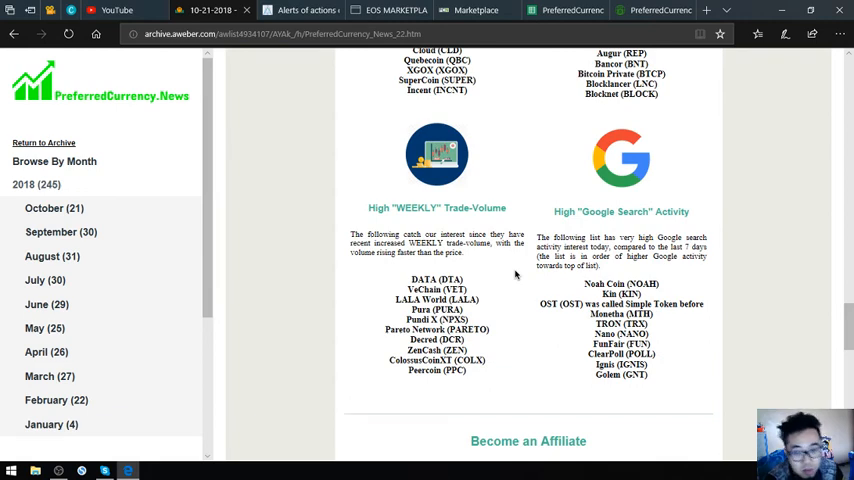
mouse_move(513, 278)
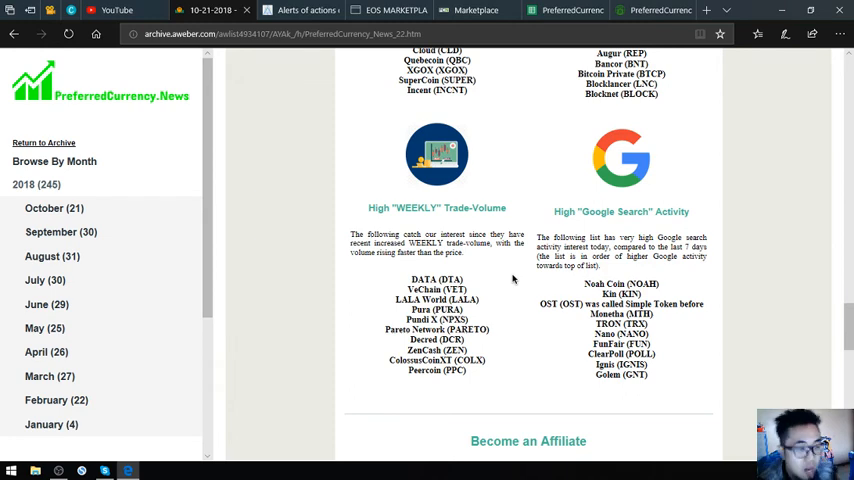
mouse_move(516, 279)
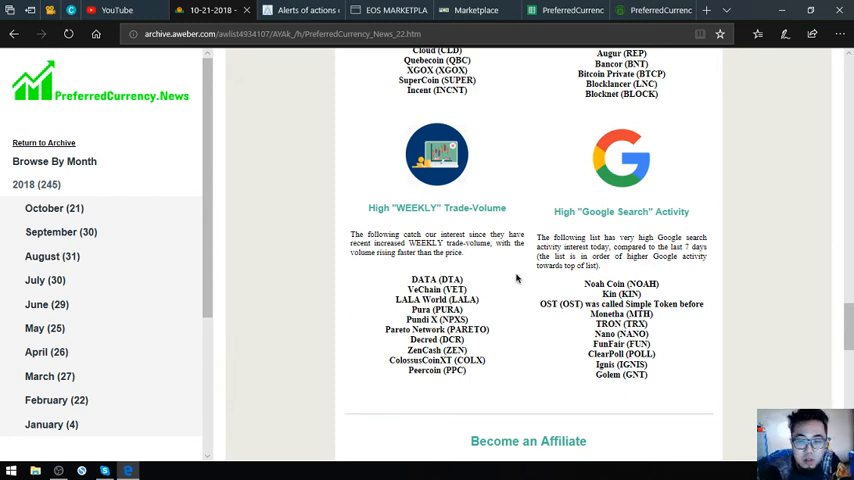
mouse_move(518, 278)
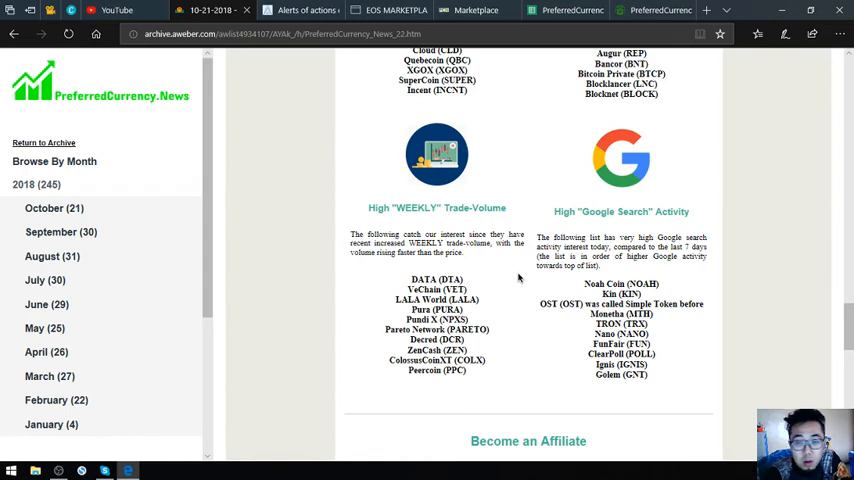
mouse_move(533, 281)
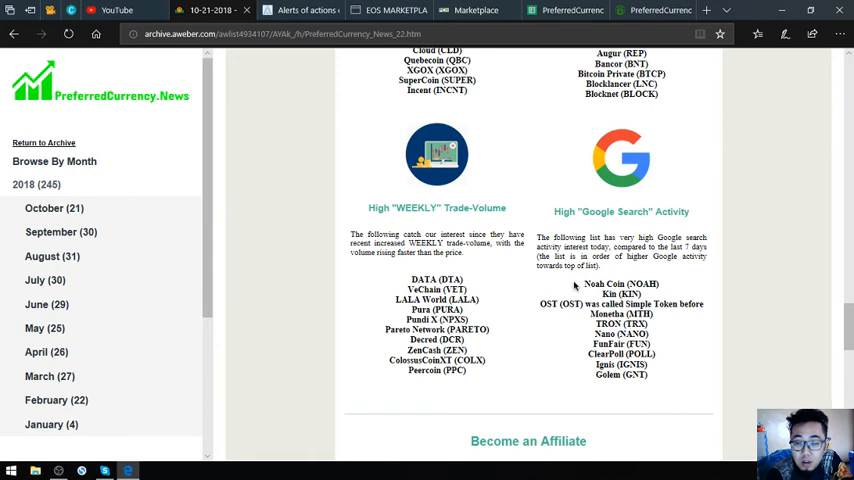
scroll("down", 3)
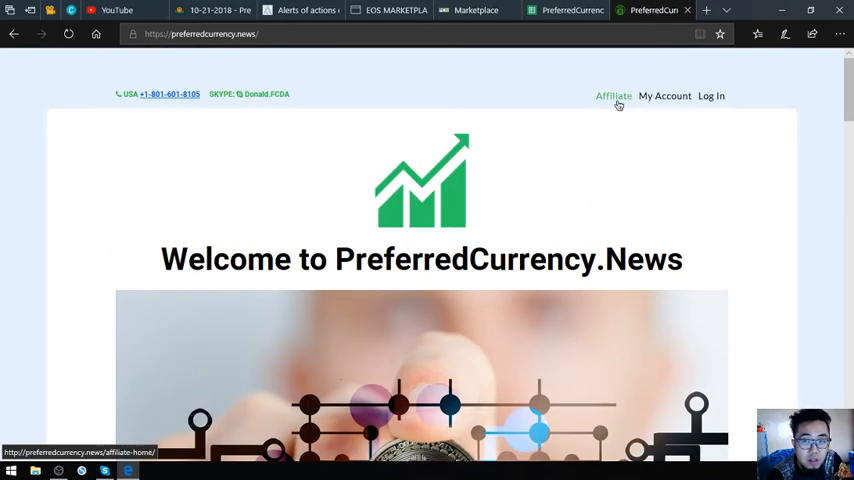
- Return from the PreferredCurrency.News homepage to the newsletter tab
left_click(613, 96)
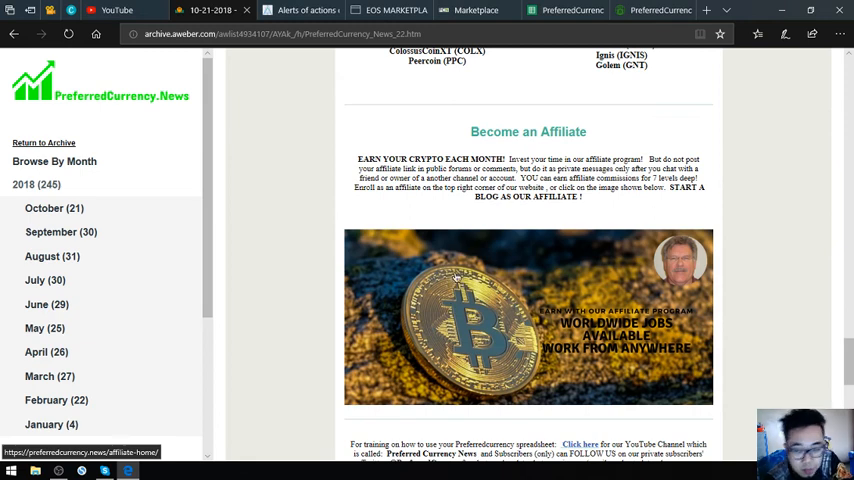
- Scroll through the affiliate, exchanges and final notes to the bottom, then back toward the top
scroll("down", 3)
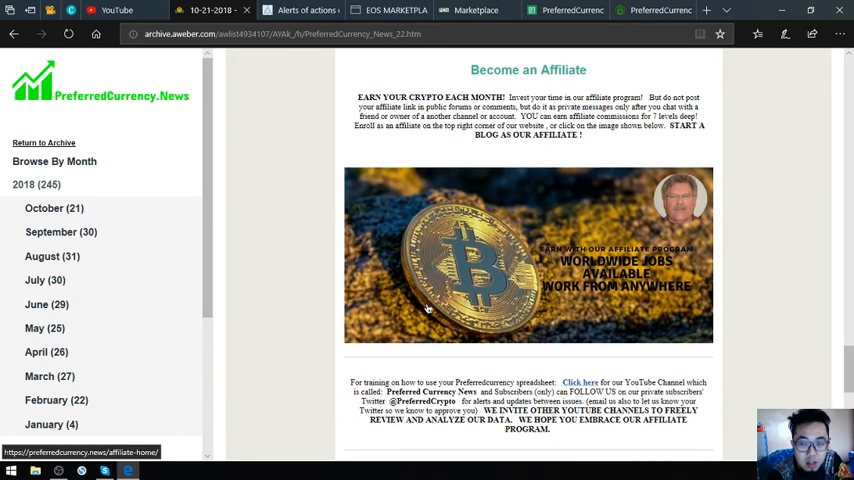
scroll("down", 3)
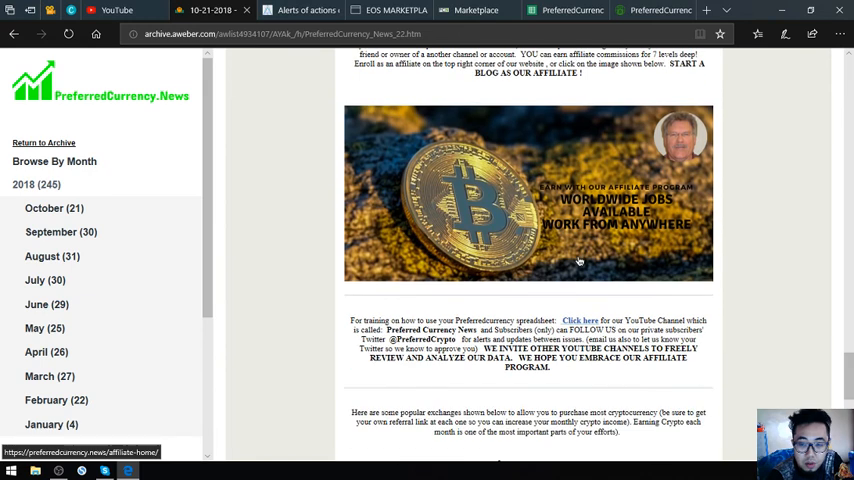
scroll("down", 3)
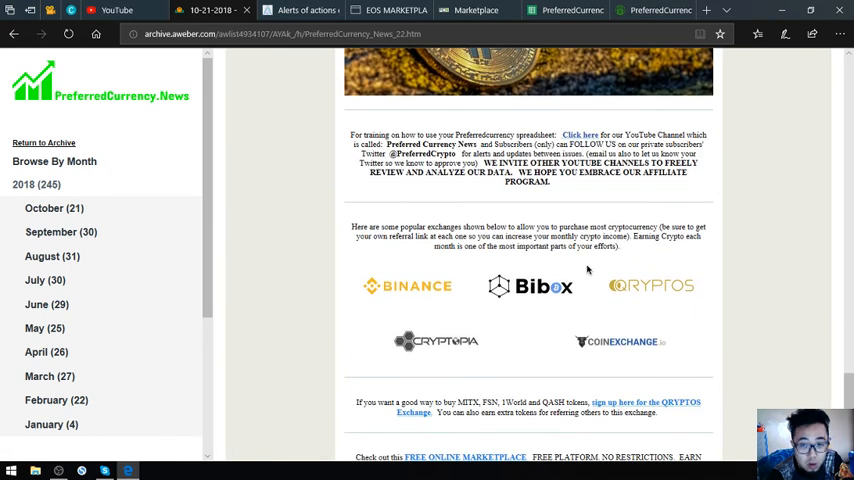
mouse_move(413, 277)
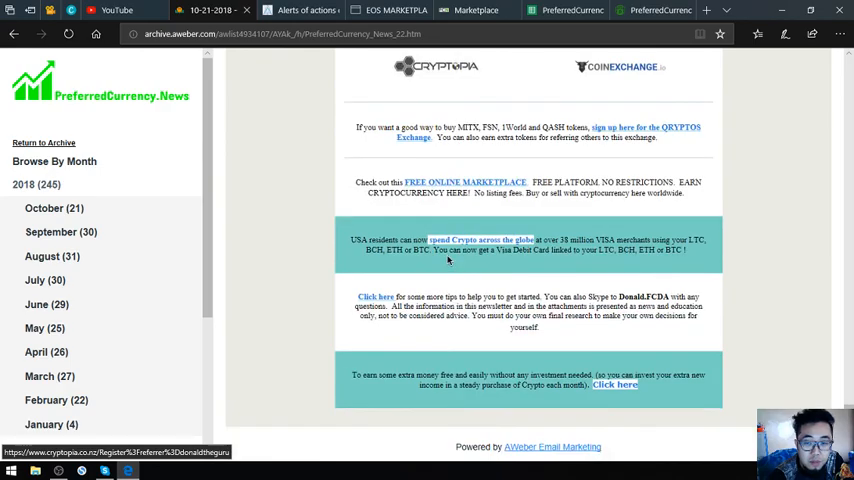
scroll("down", 3)
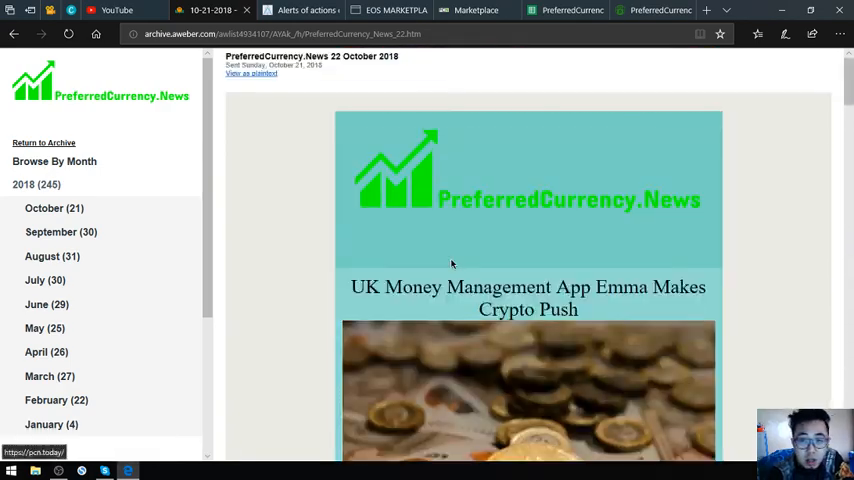
scroll("down", 3)
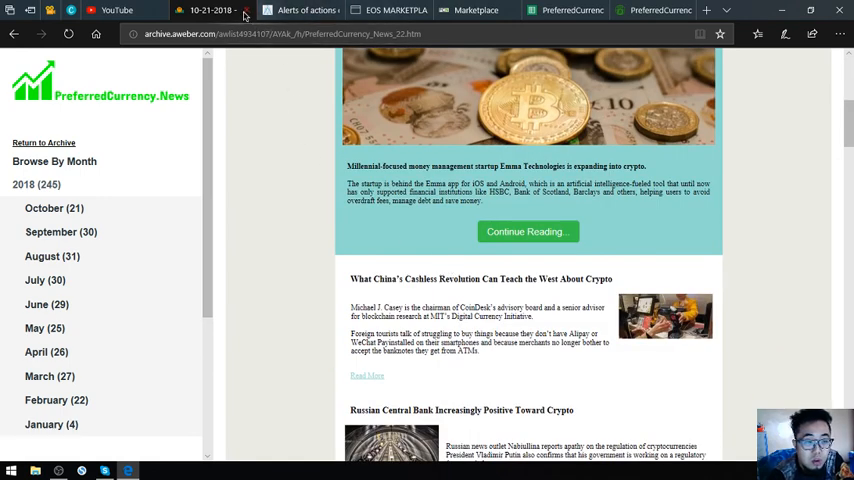
scroll("up", 3)
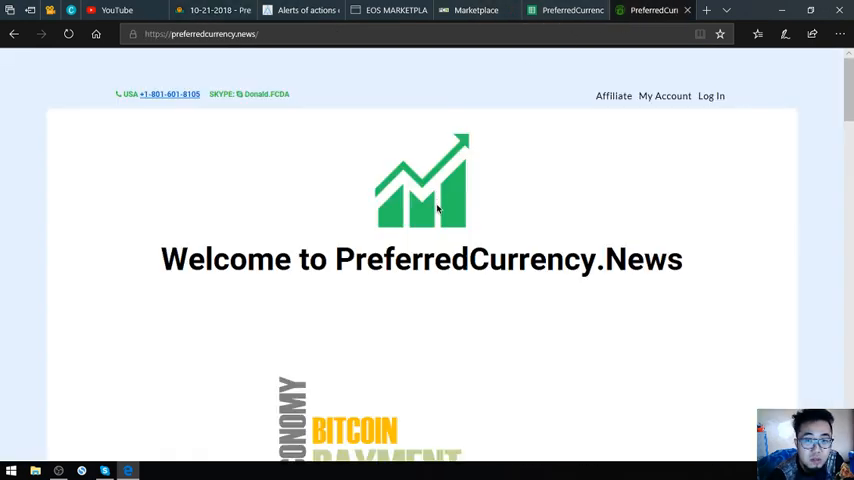
- Bring the SUBSCRIBE NOW section with PayPal and Coinbase payment options into view
scroll("down", 3)
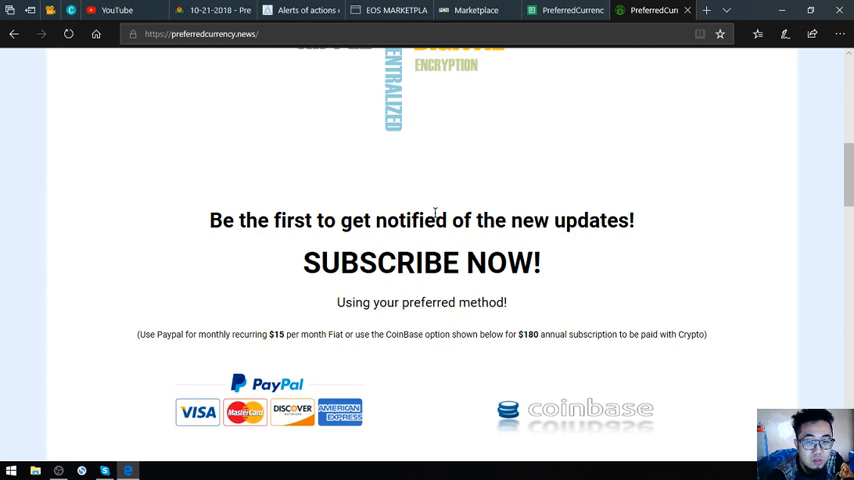
mouse_move(434, 240)
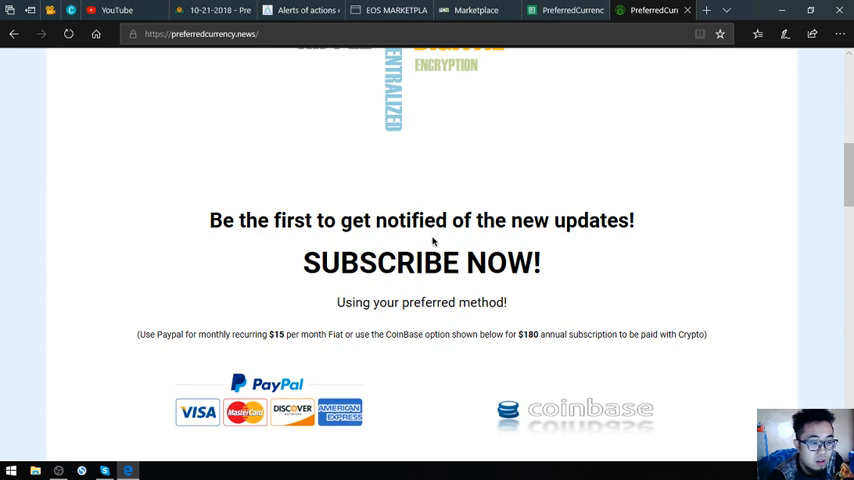